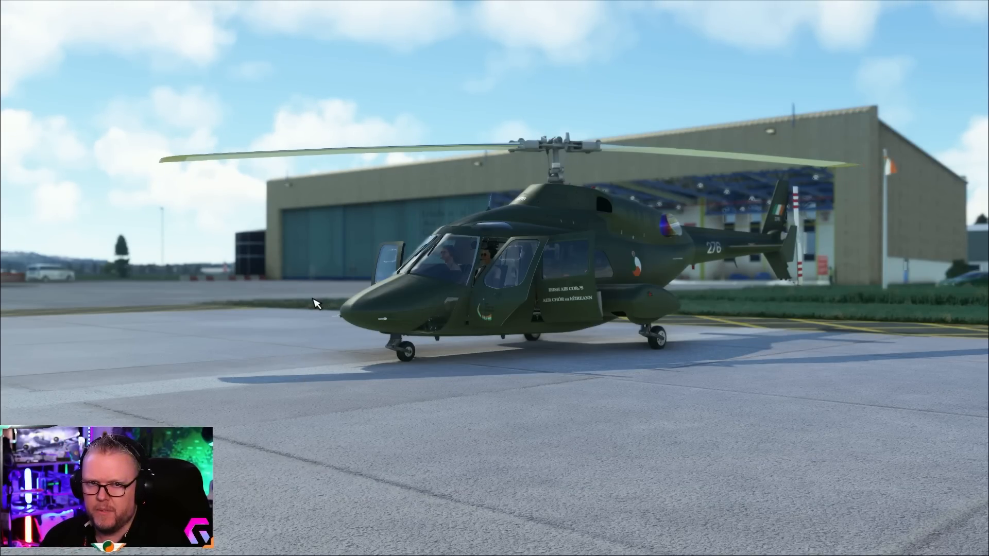
mouse_move(569, 390)
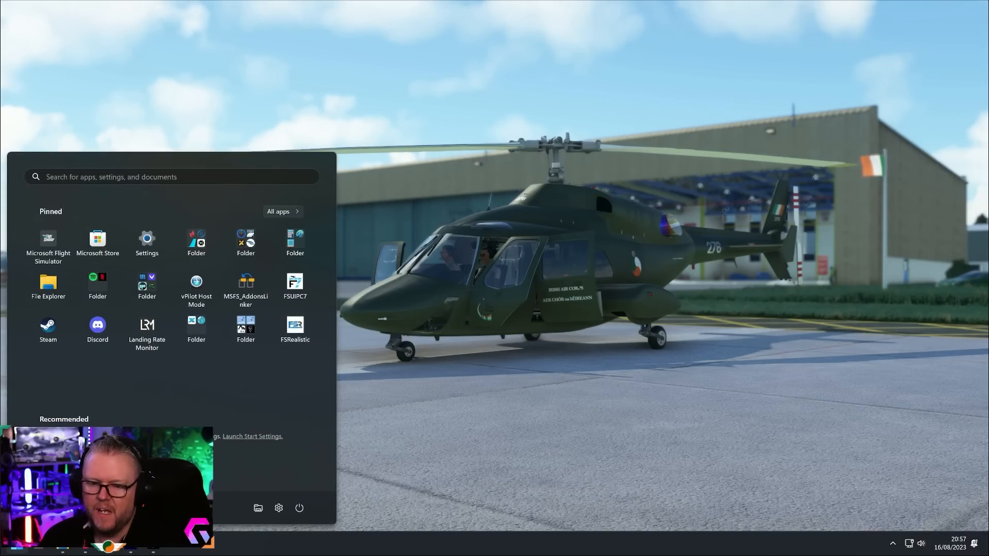
- Browse from This PC into Local Disk C: > Users > the personal user folder
left_click(48, 284)
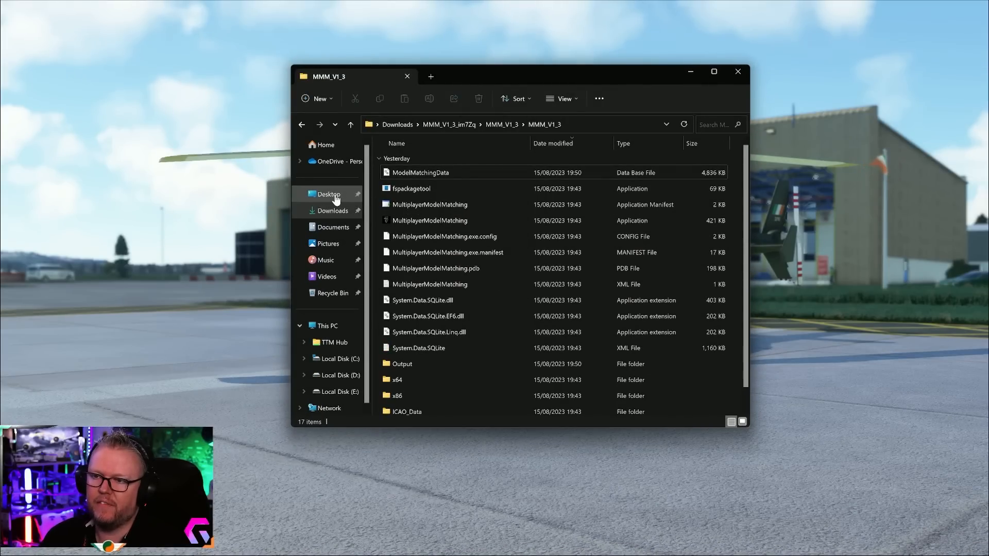
left_click(327, 194)
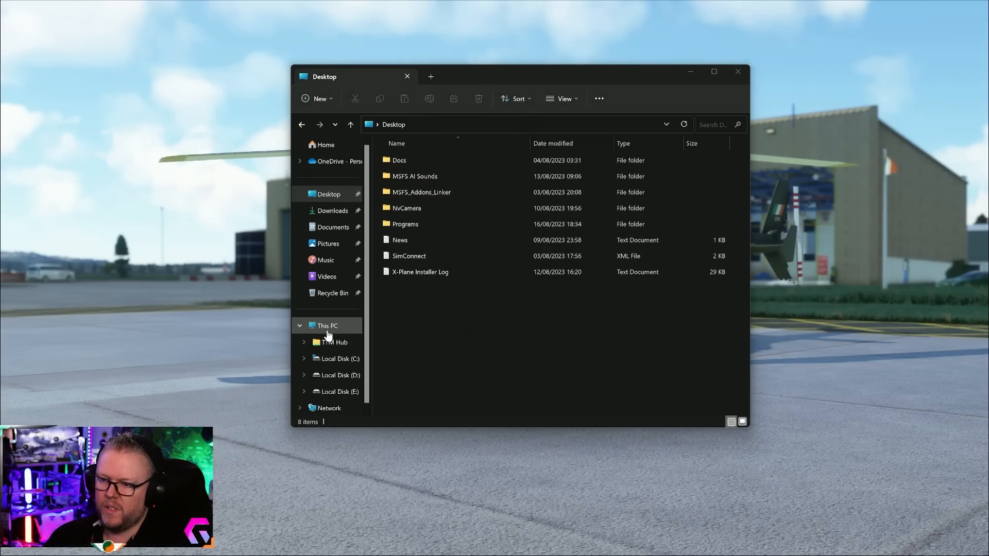
left_click(326, 325)
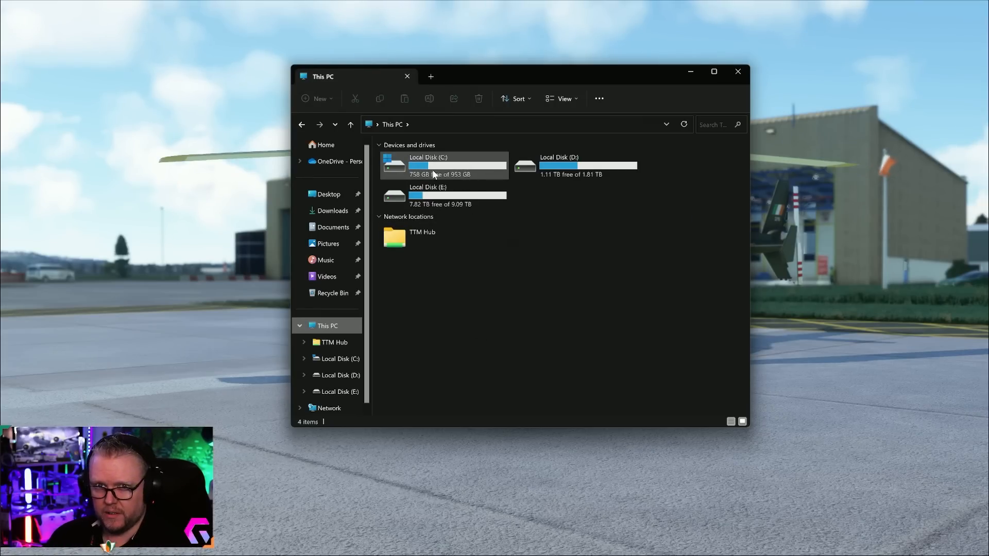
double_click(442, 165)
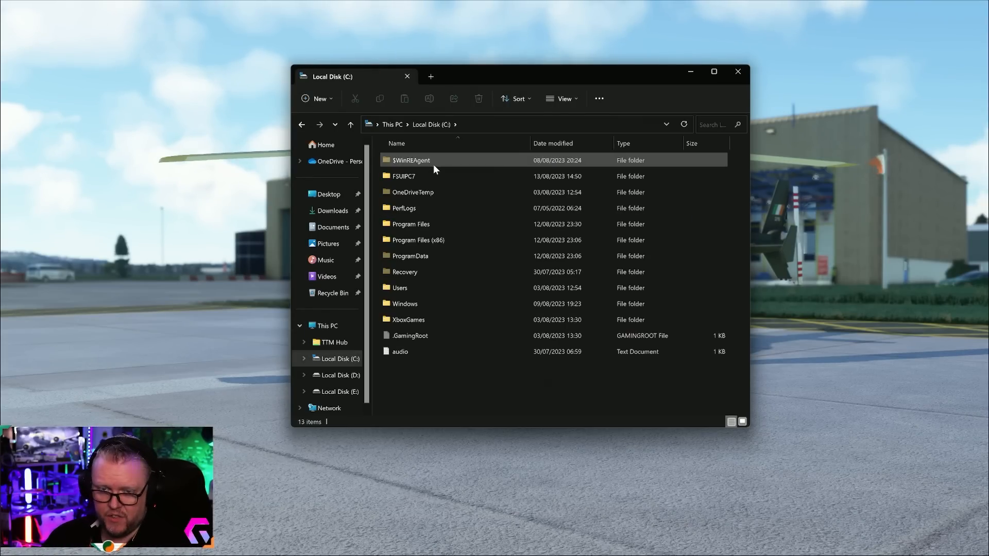
double_click(399, 289)
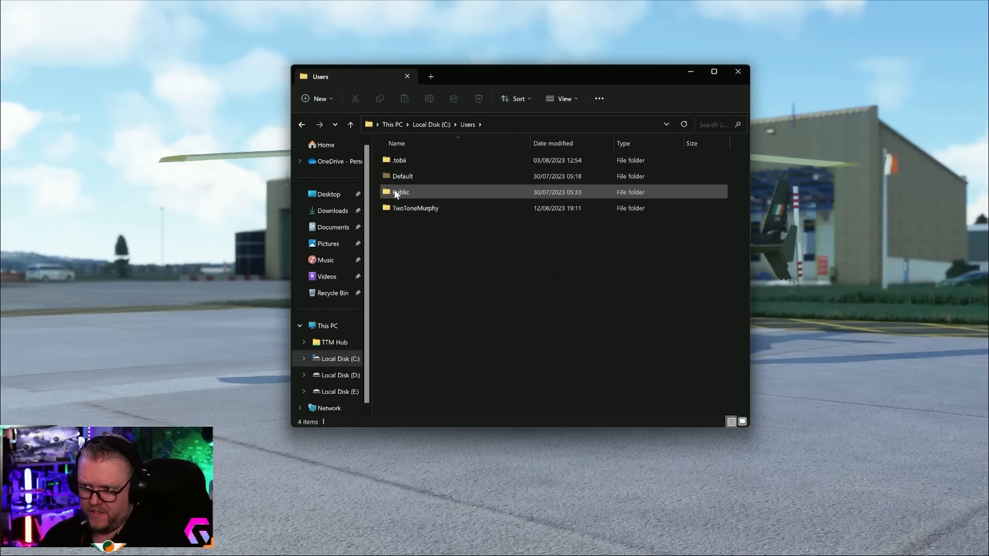
double_click(416, 208)
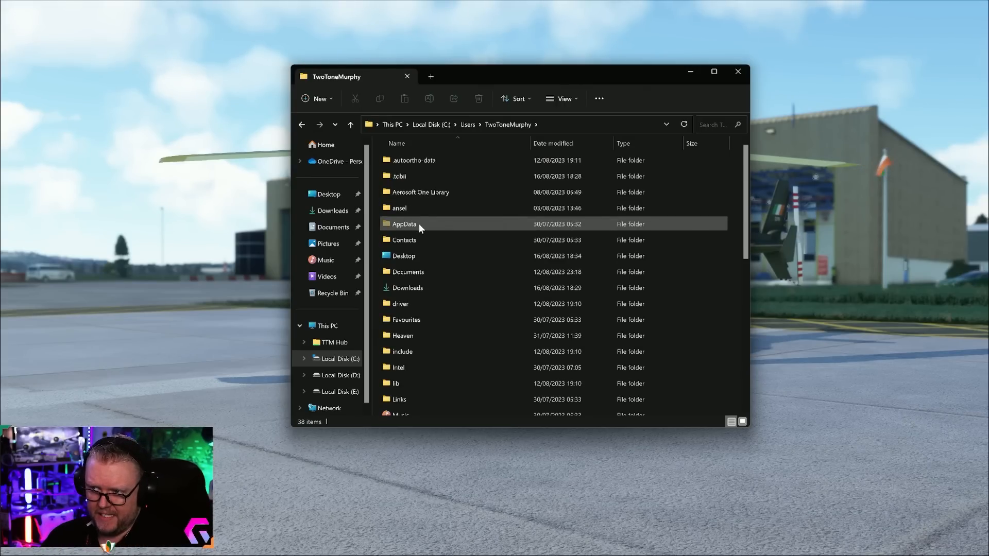
mouse_move(421, 228)
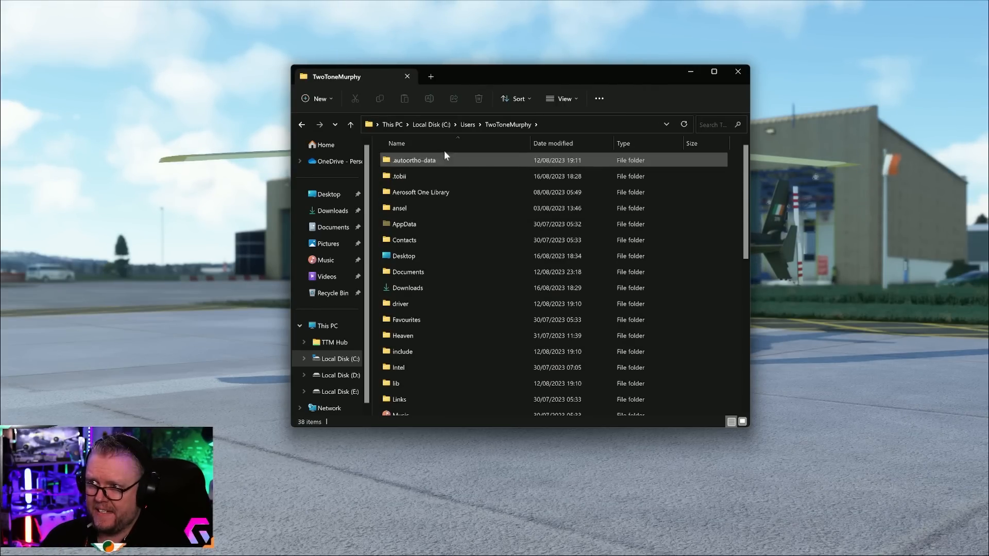
- Check the View options so hidden items like AppData remain visible
left_click(563, 99)
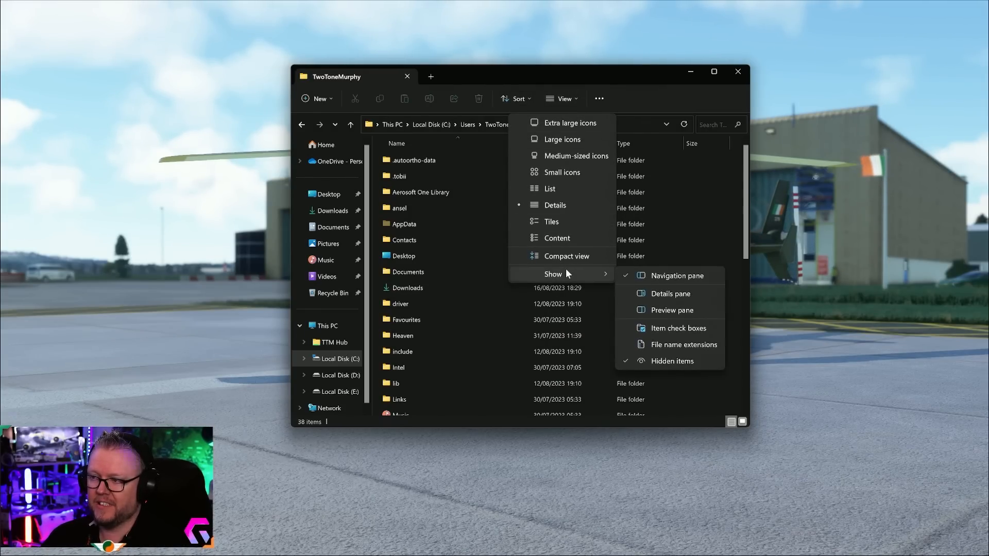
mouse_move(395, 291)
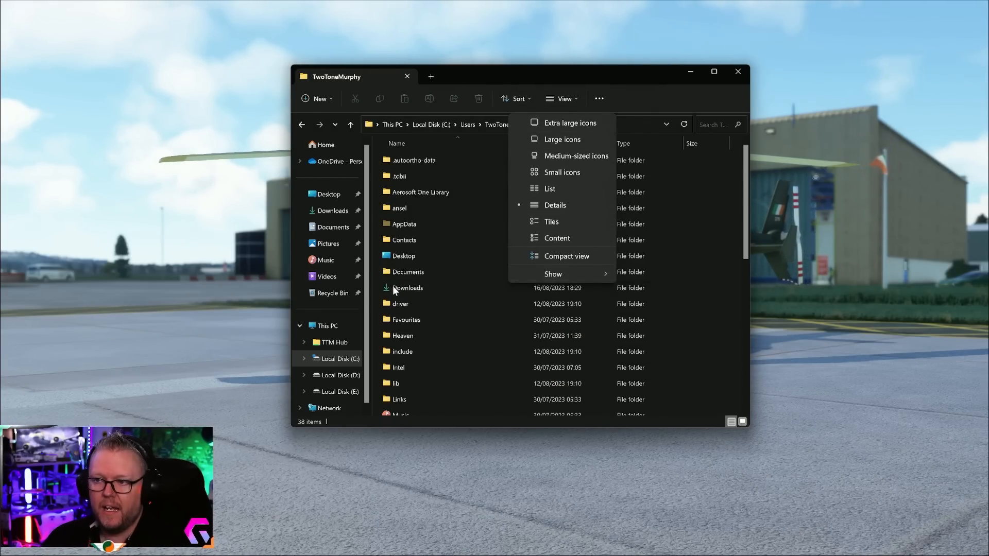
left_click(403, 224)
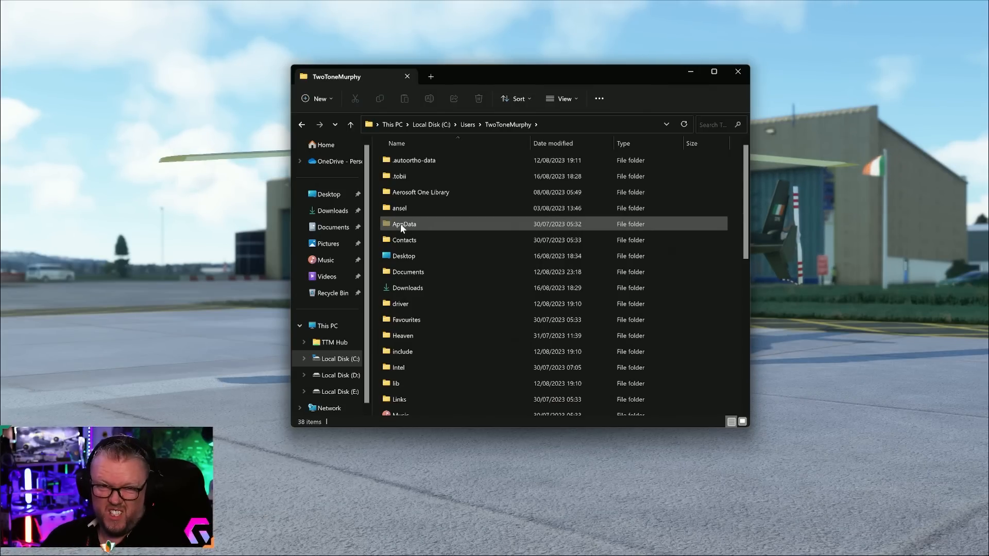
mouse_move(402, 228)
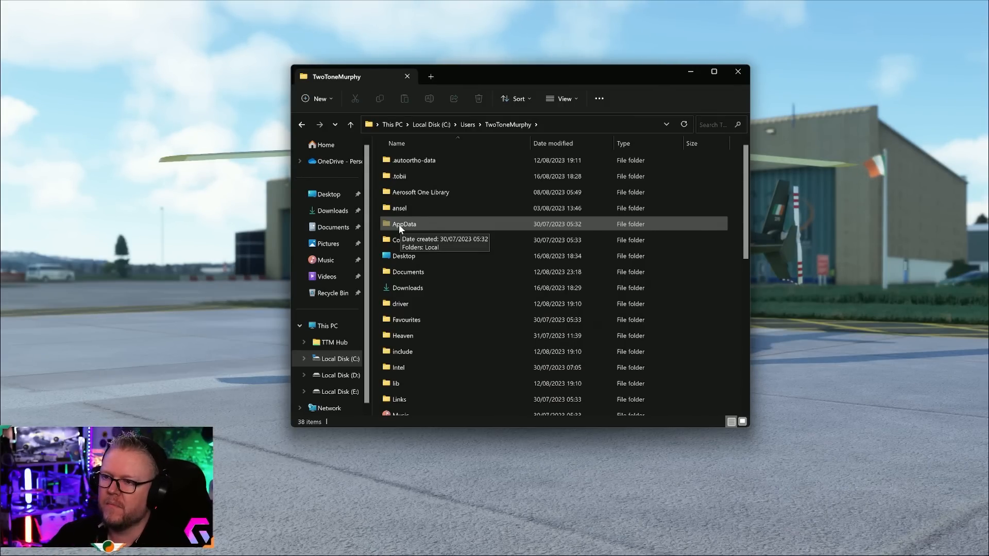
- Go into AppData > Local > NVIDIA, listing the DXCache and GLCache folders
double_click(403, 224)
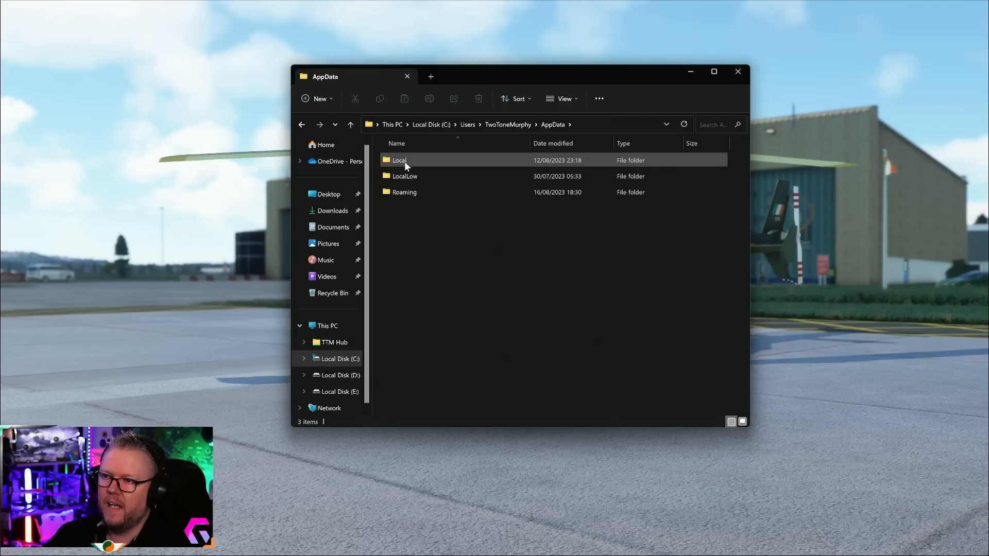
double_click(400, 159)
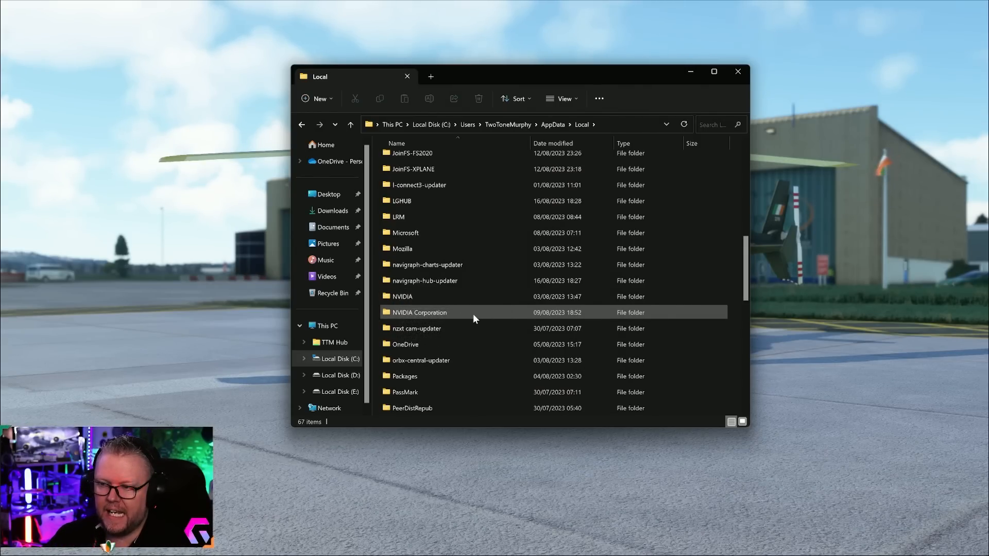
mouse_move(418, 297)
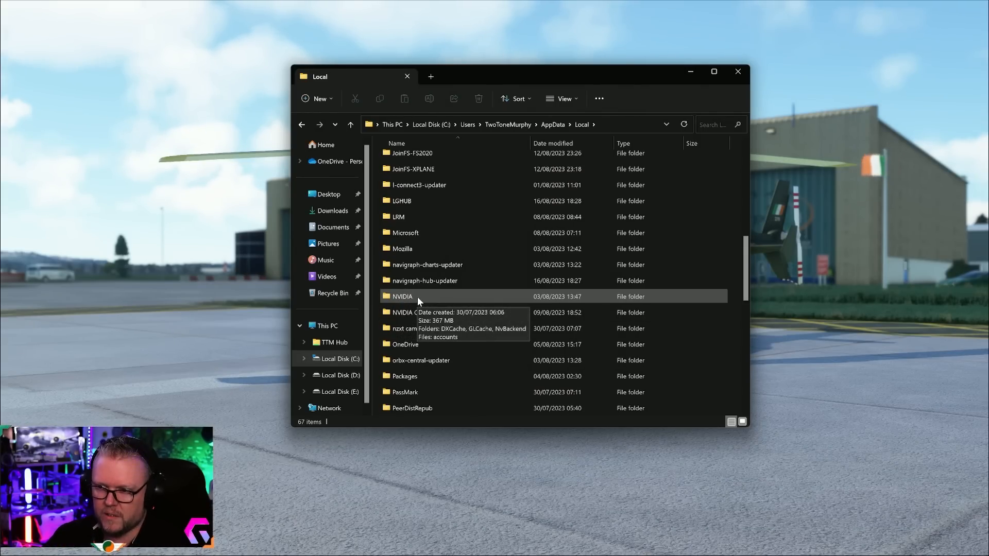
double_click(401, 297)
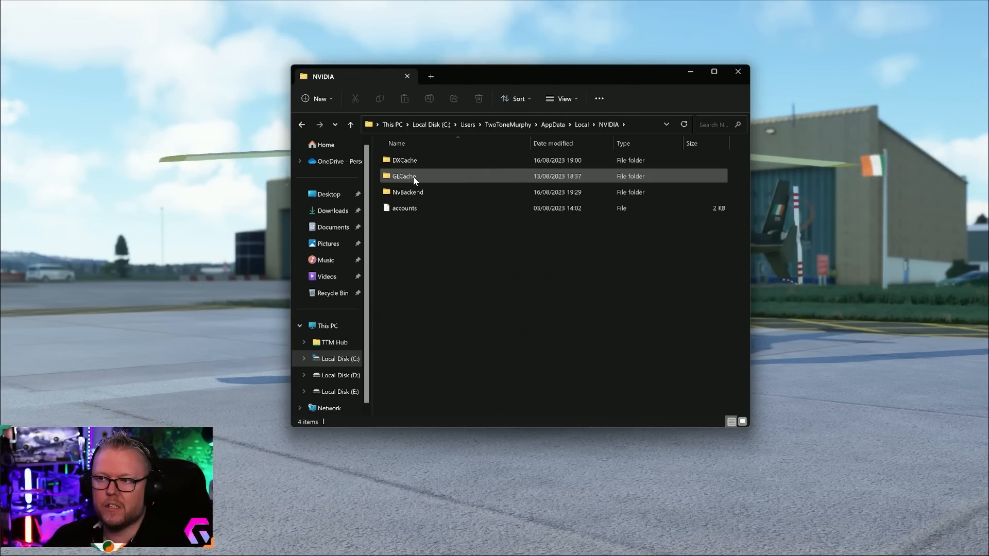
- Select all files in DXCache and delete them, skipping the files still in use
left_click(418, 160)
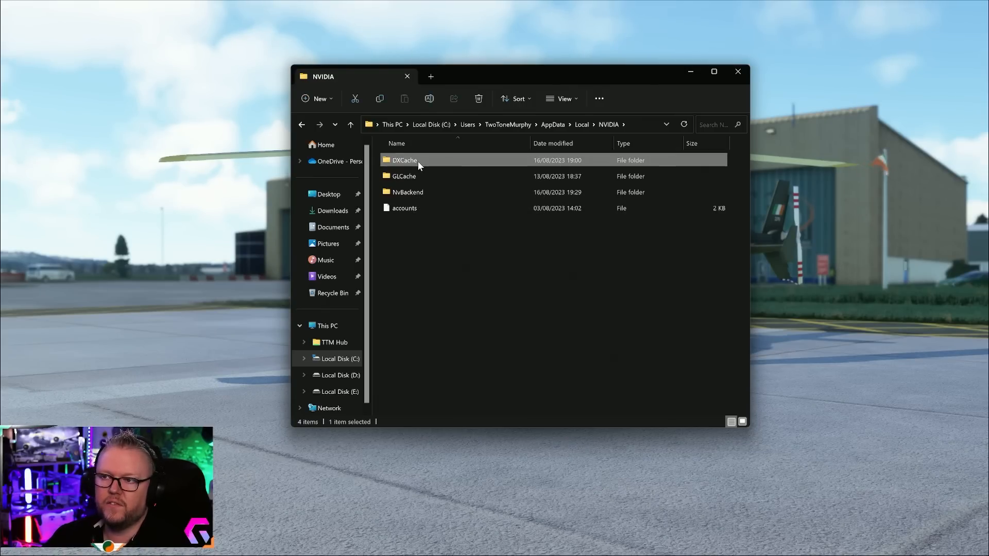
double_click(404, 159)
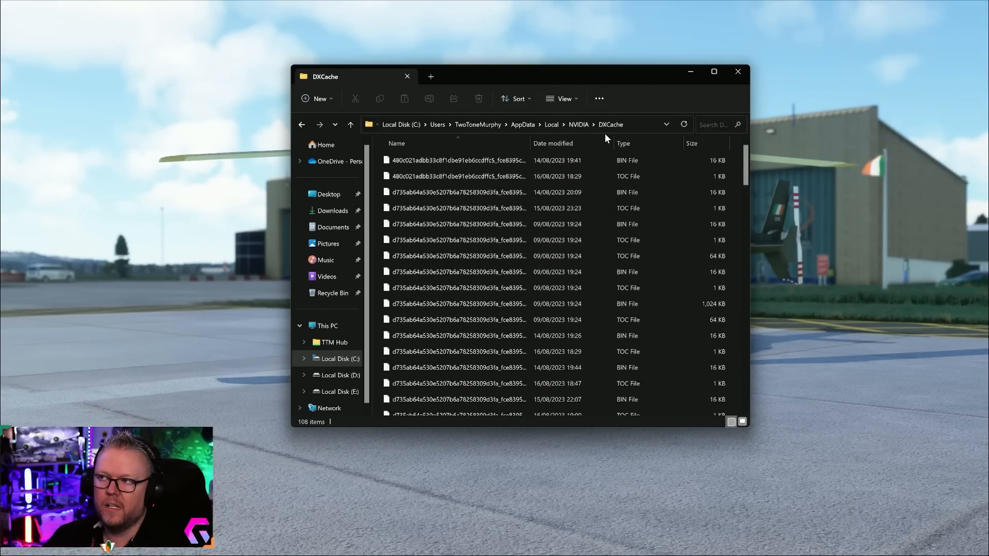
left_click(453, 159)
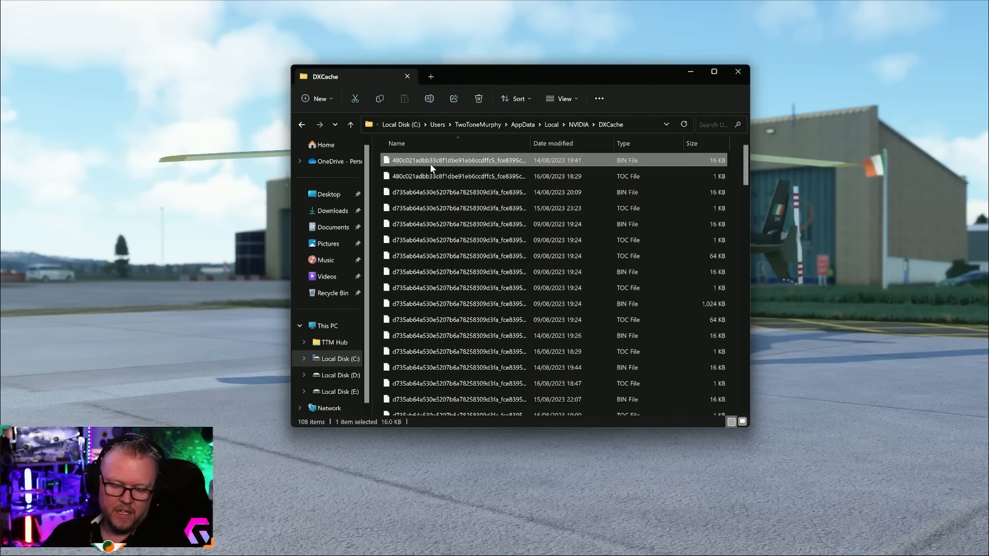
key("ctrl+a")
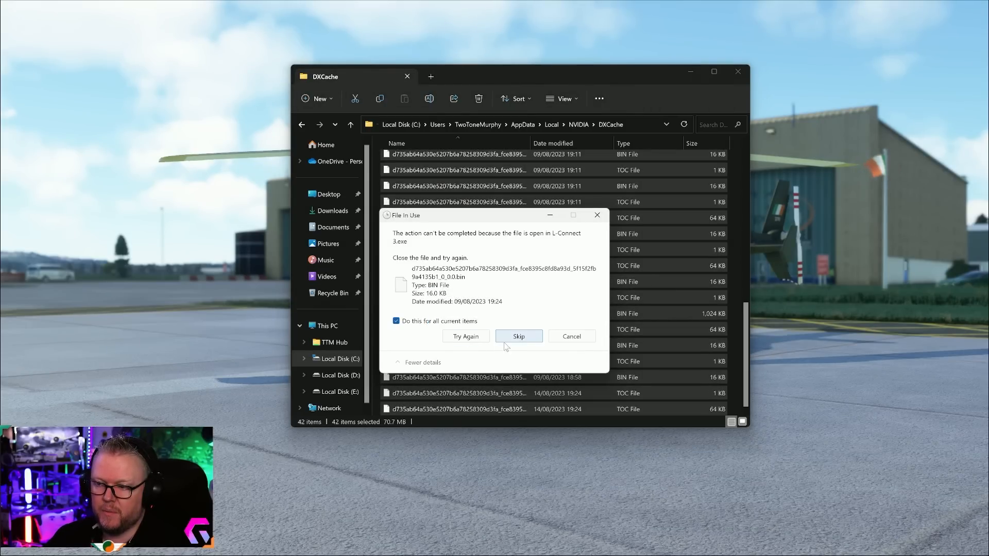
left_click(518, 336)
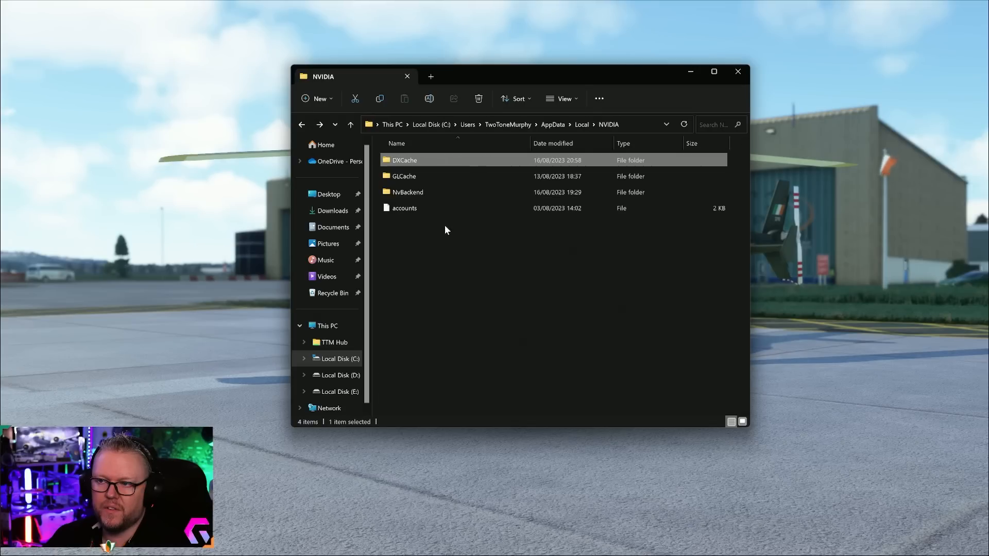
- Open GLCache and select its single cache subfolder
double_click(404, 176)
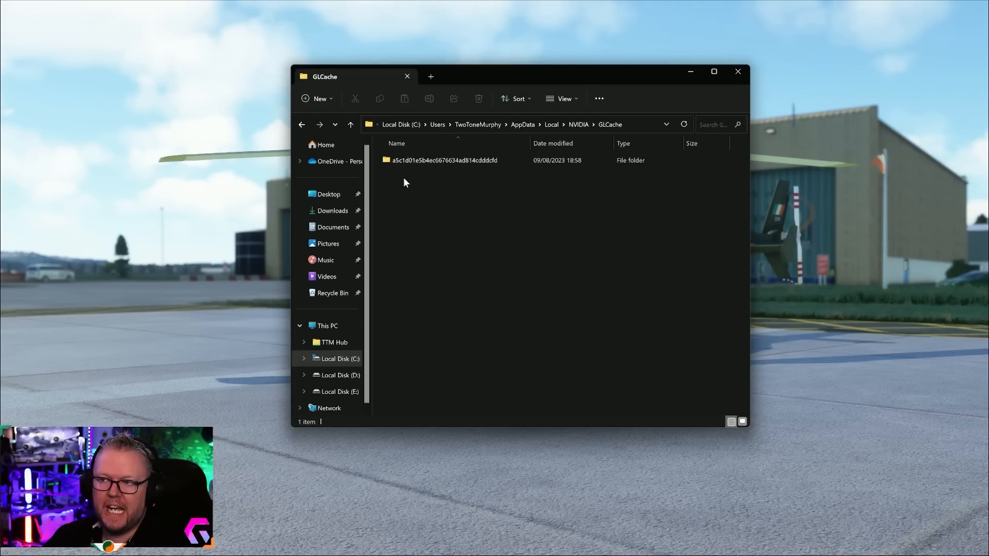
mouse_move(403, 159)
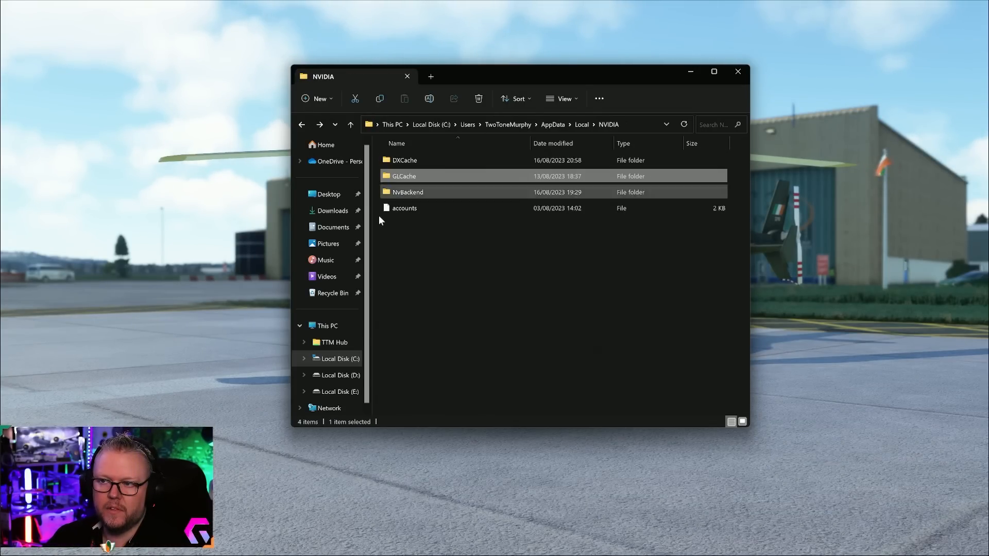
double_click(404, 175)
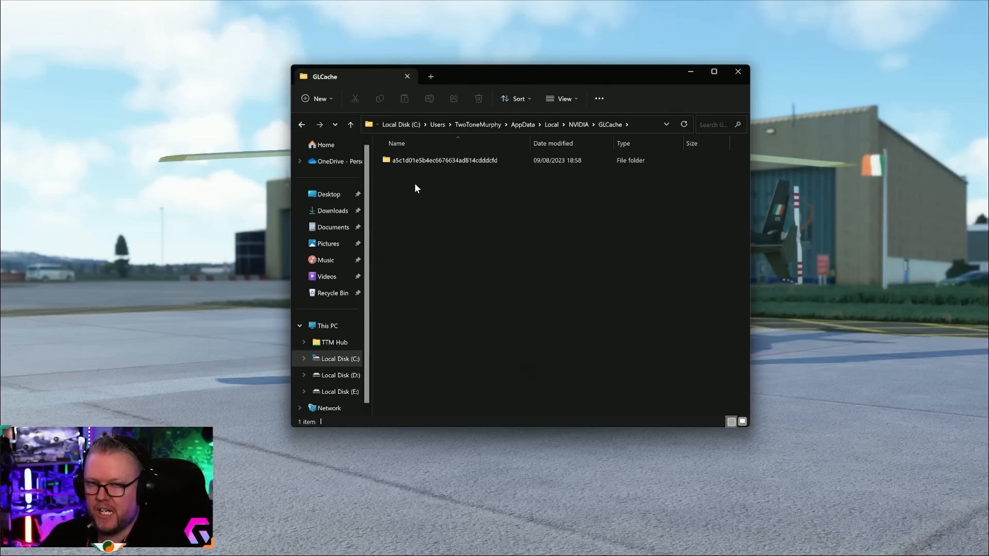
left_click(444, 160)
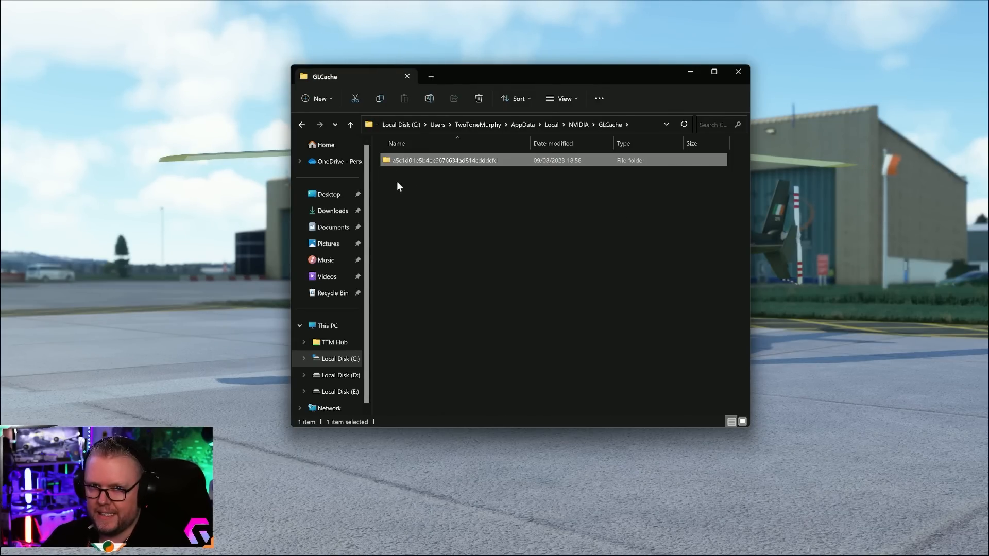
mouse_move(434, 185)
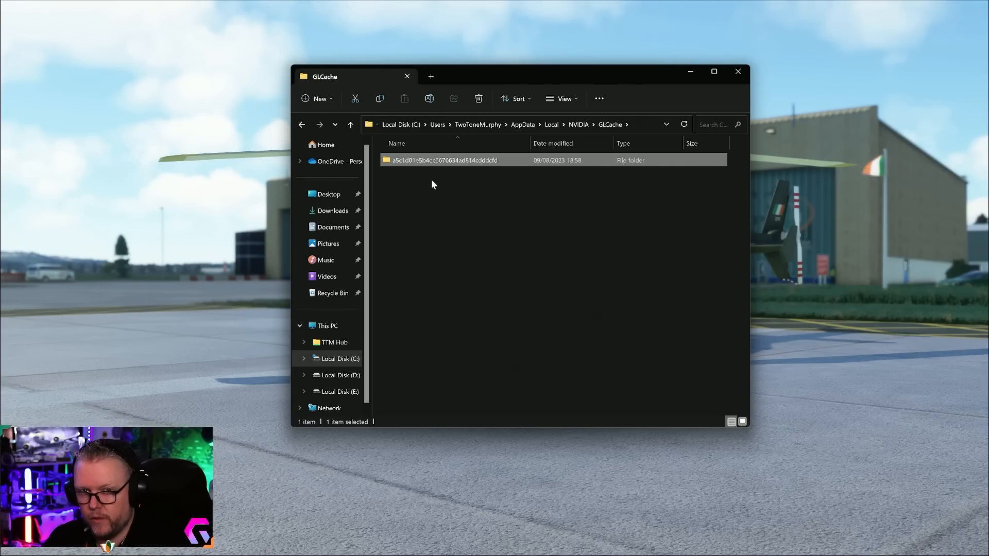
mouse_move(610, 281)
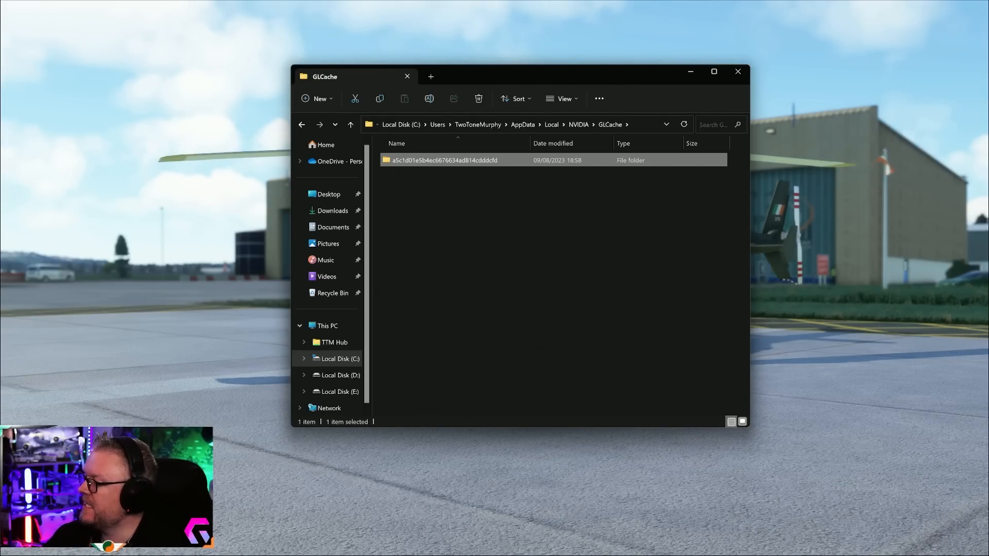
left_click(439, 185)
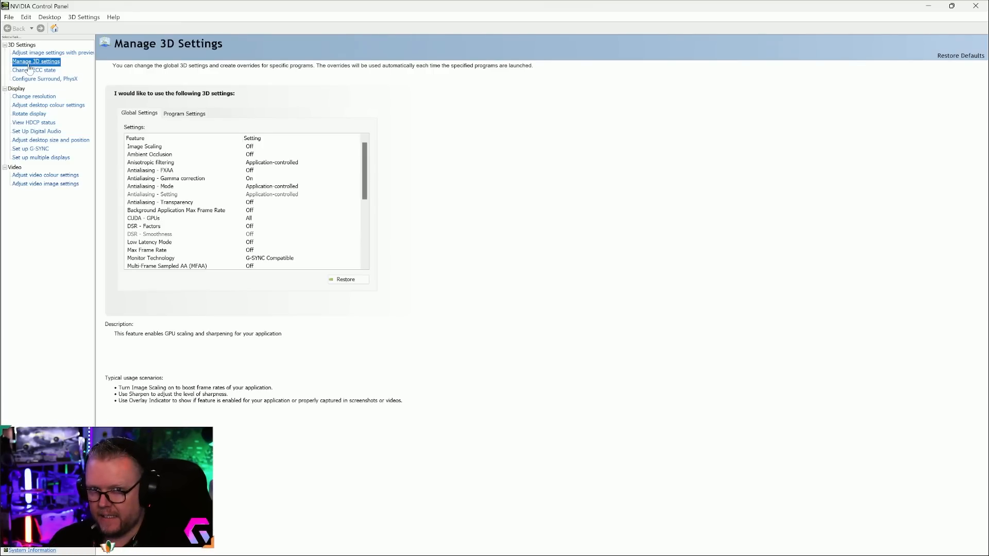
- In global 3D settings, keep Shader Cache Size at Unlimited after reviewing its choices
left_click(165, 179)
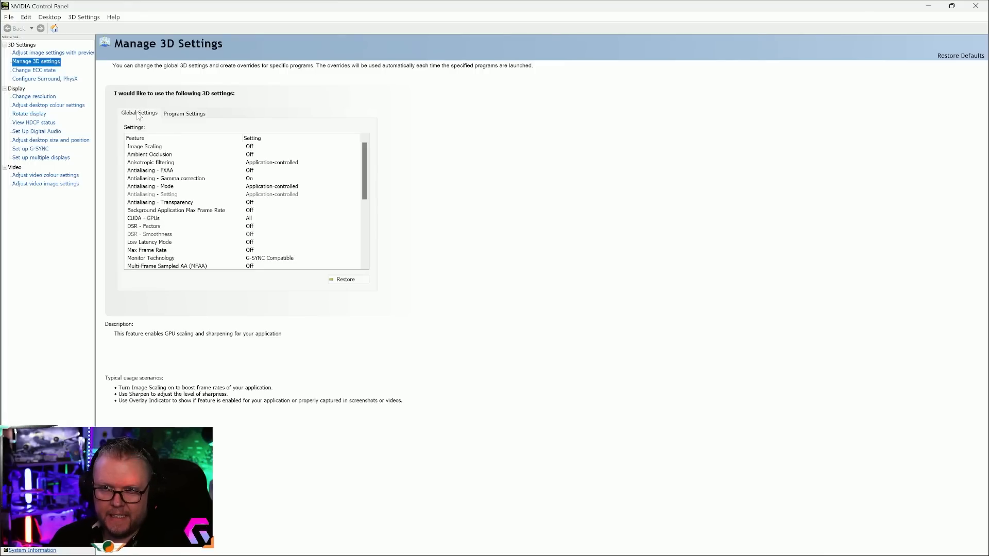
mouse_move(160, 125)
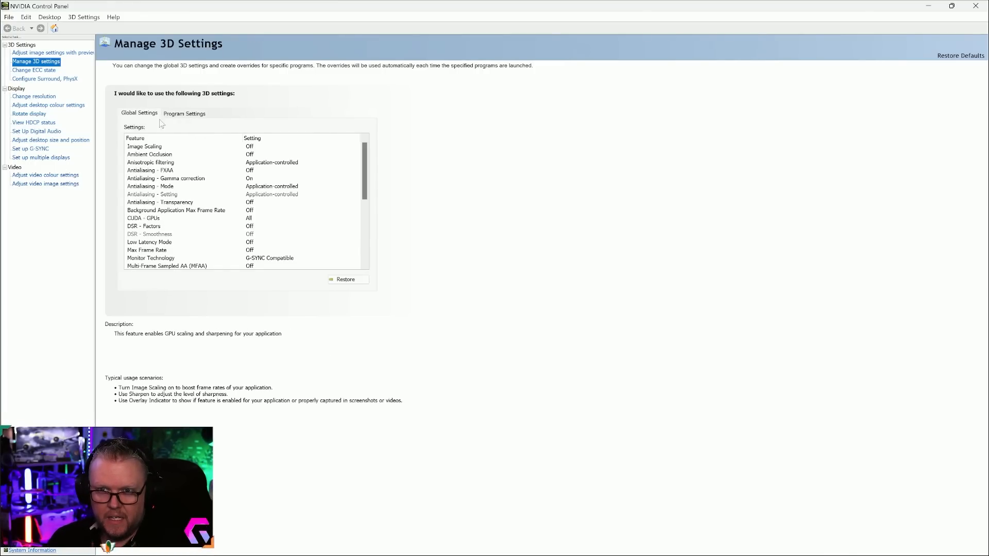
mouse_move(142, 124)
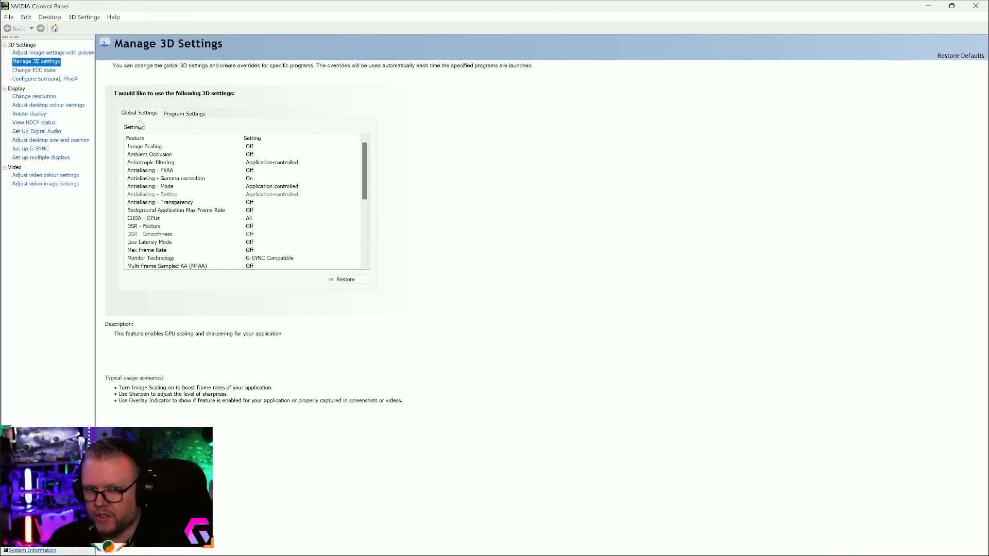
left_click(150, 170)
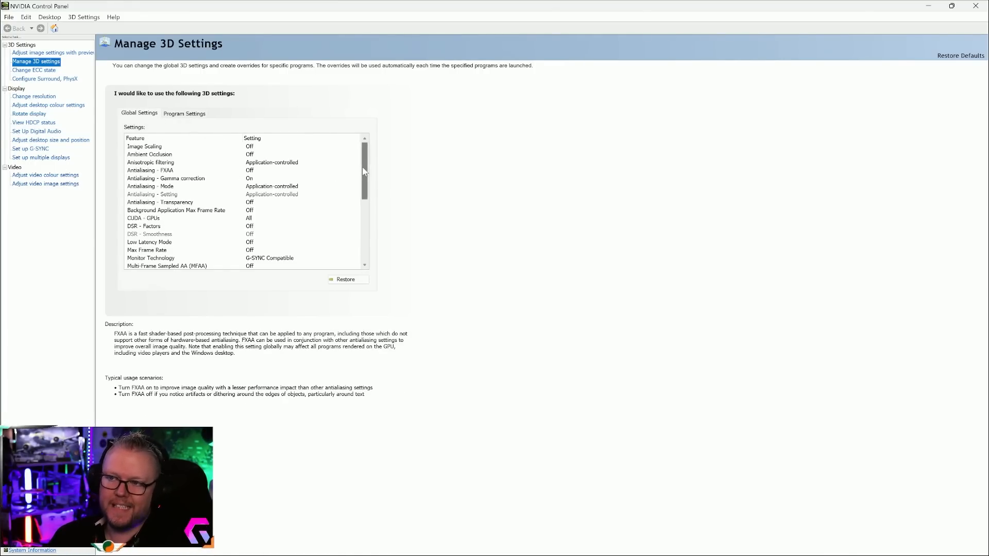
scroll("down", 3)
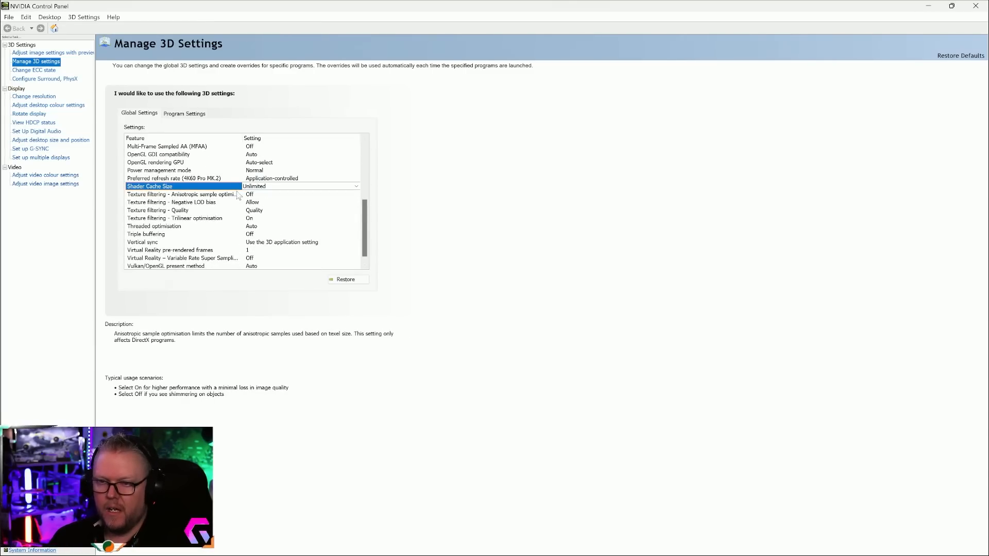
left_click(356, 186)
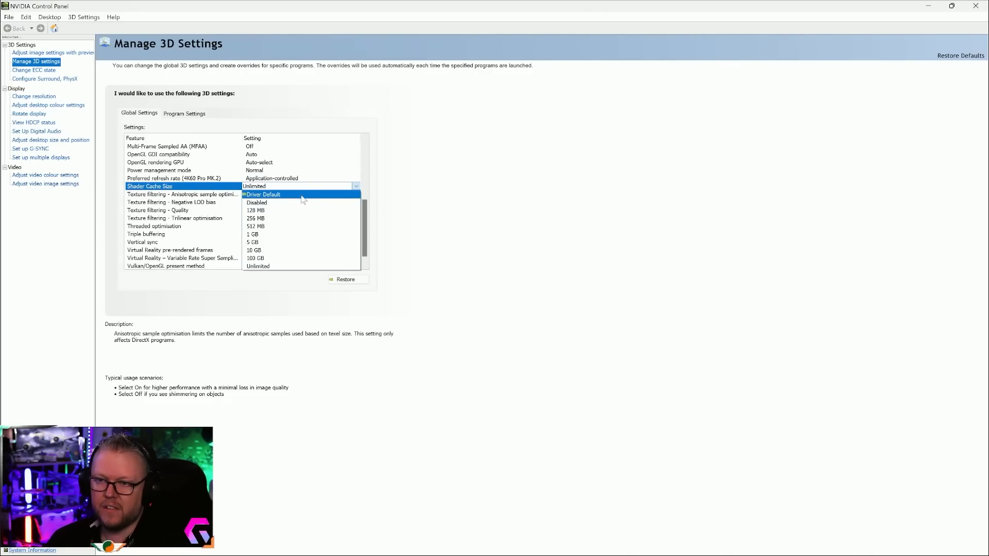
mouse_move(282, 273)
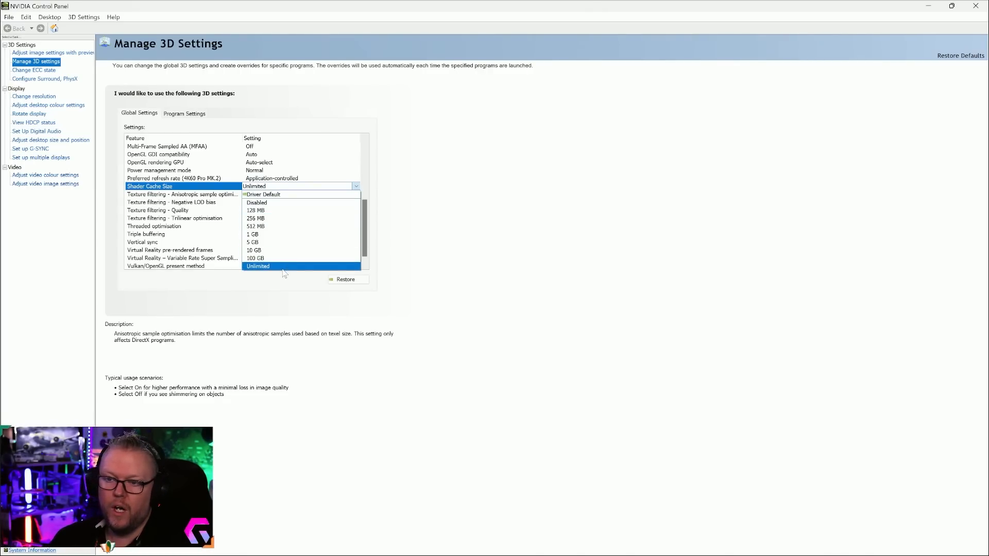
left_click(258, 266)
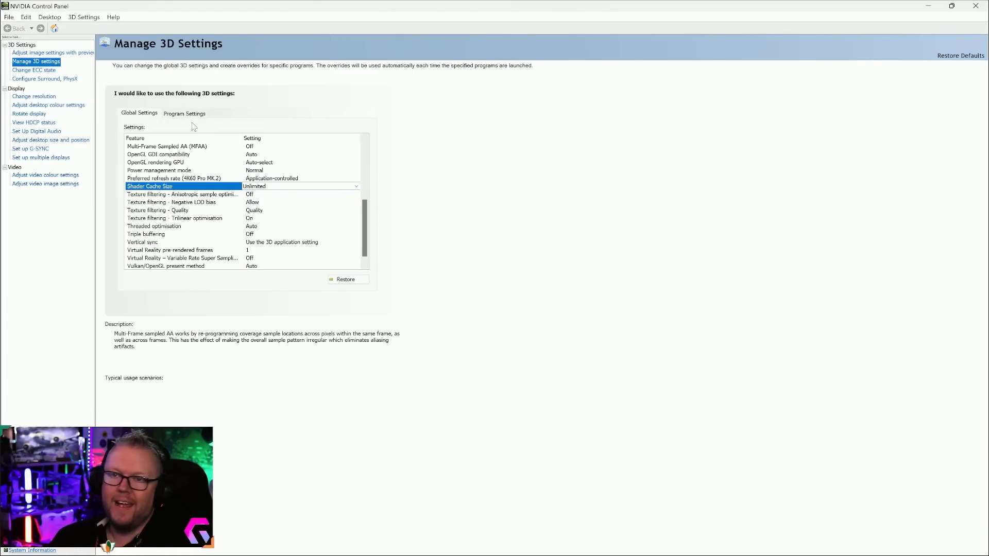
- Choose Microsoft Flight Simulator in Program Settings and review its antialiasing and CUDA setting descriptions
left_click(183, 114)
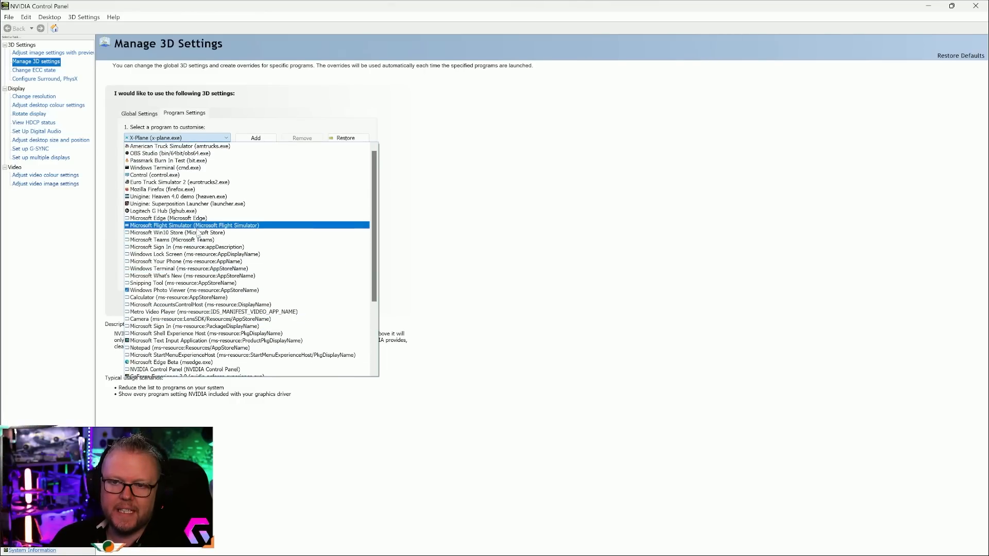
left_click(194, 225)
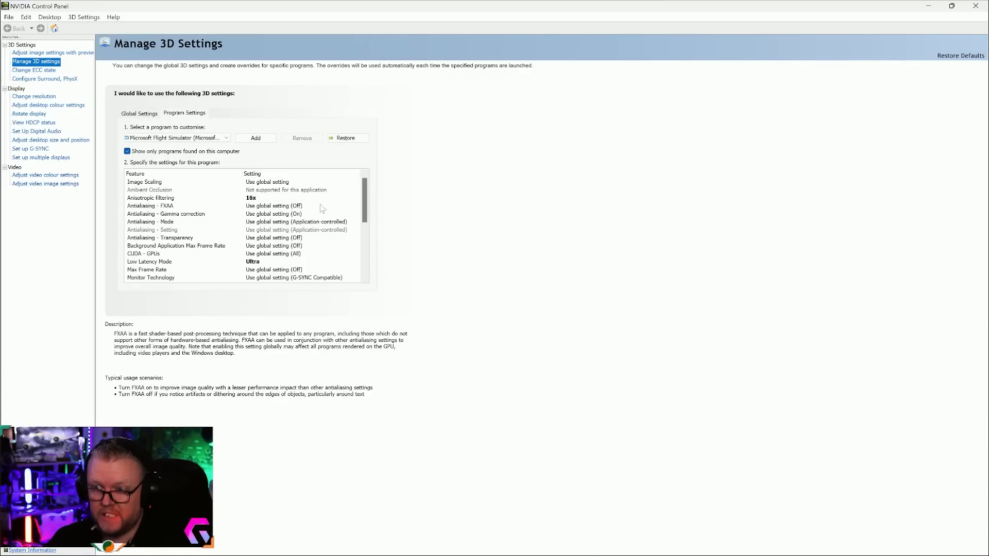
left_click(165, 215)
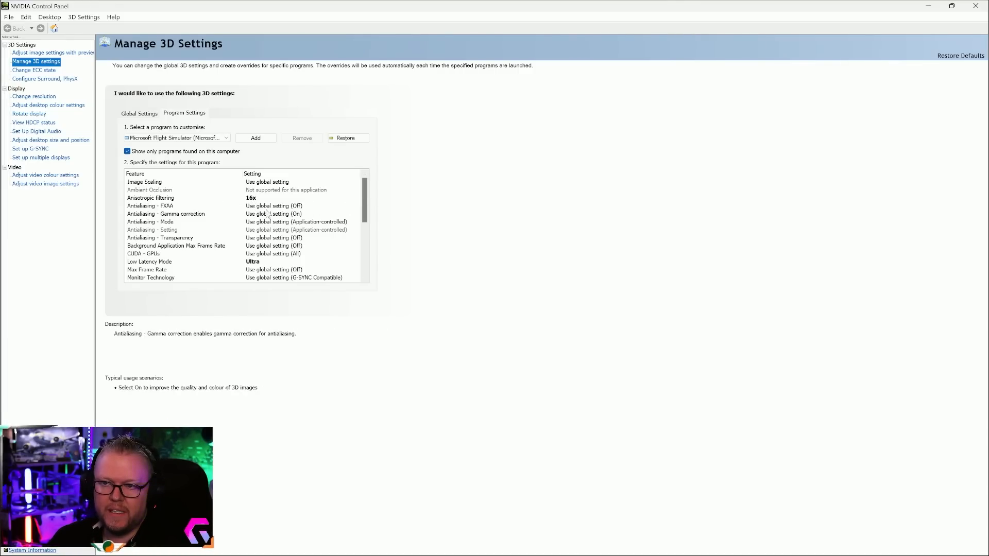
left_click(143, 254)
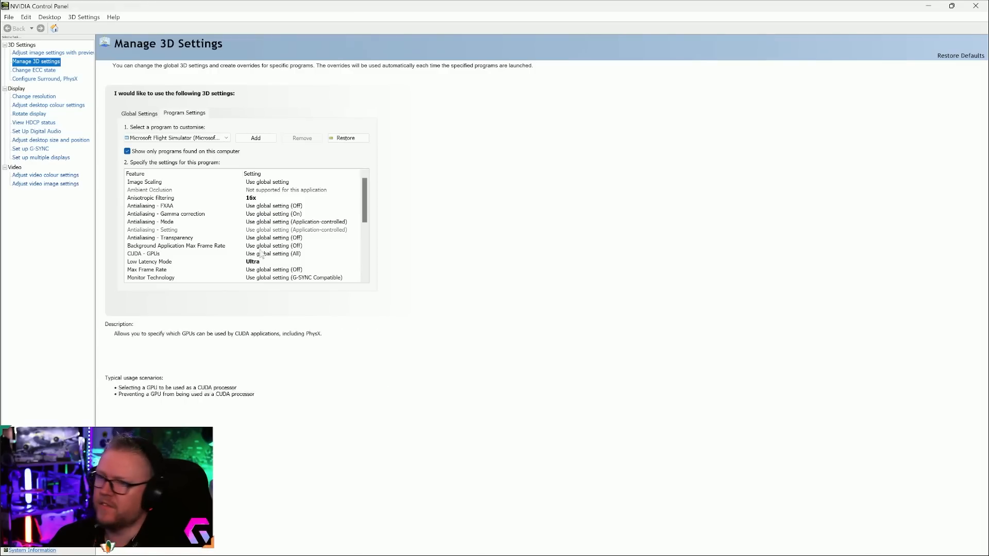
left_click(140, 206)
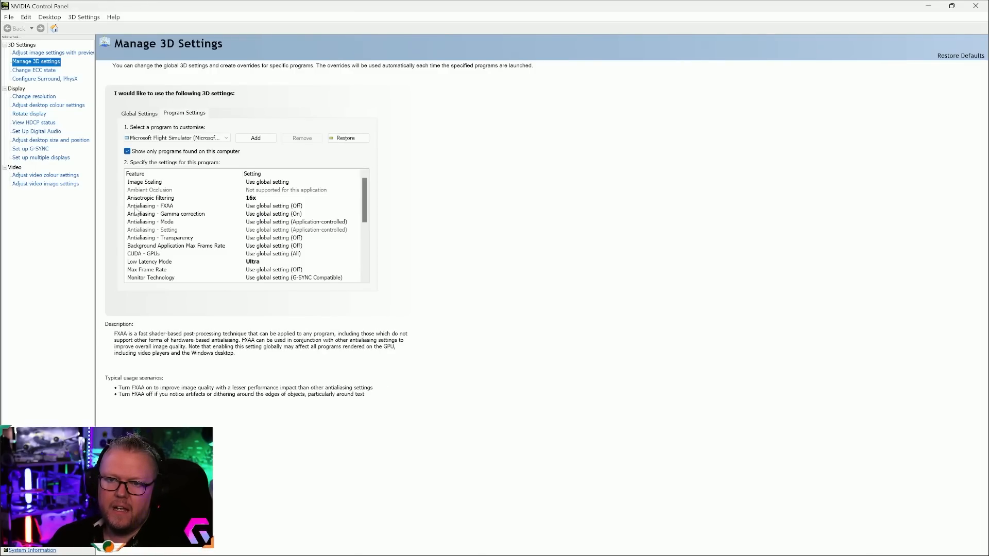
left_click(144, 221)
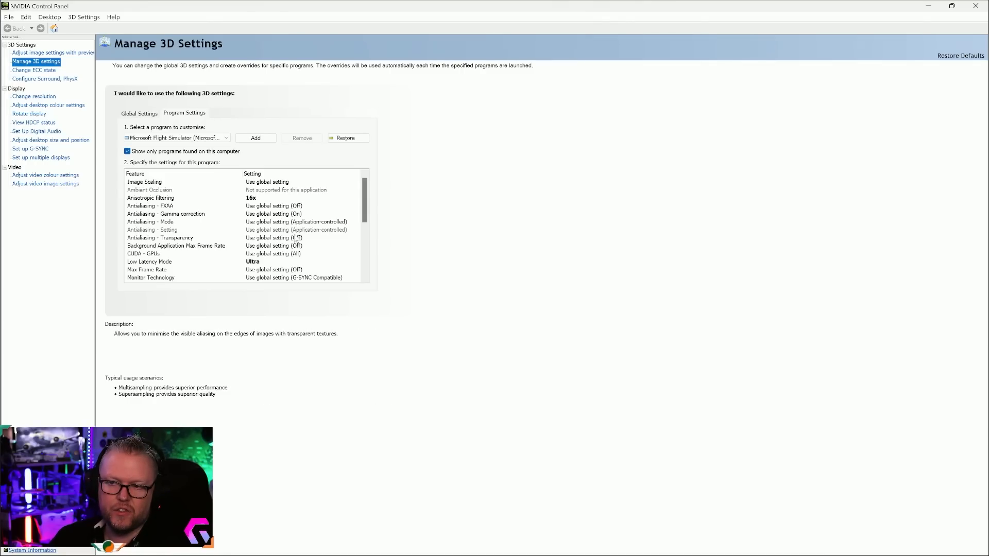
- Keep Low Latency Mode at Ultra for Microsoft Flight Simulator
scroll("down", 3)
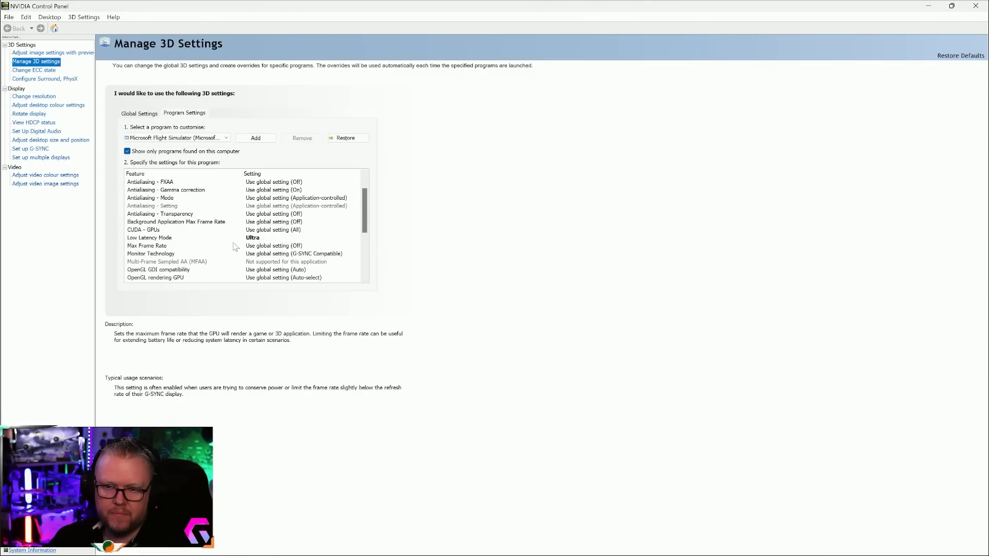
left_click(148, 237)
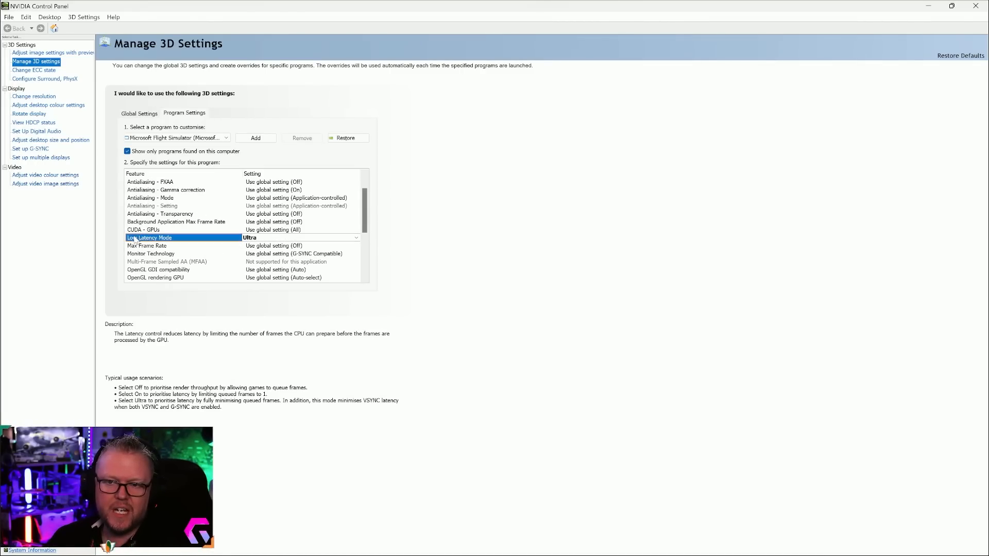
left_click(356, 236)
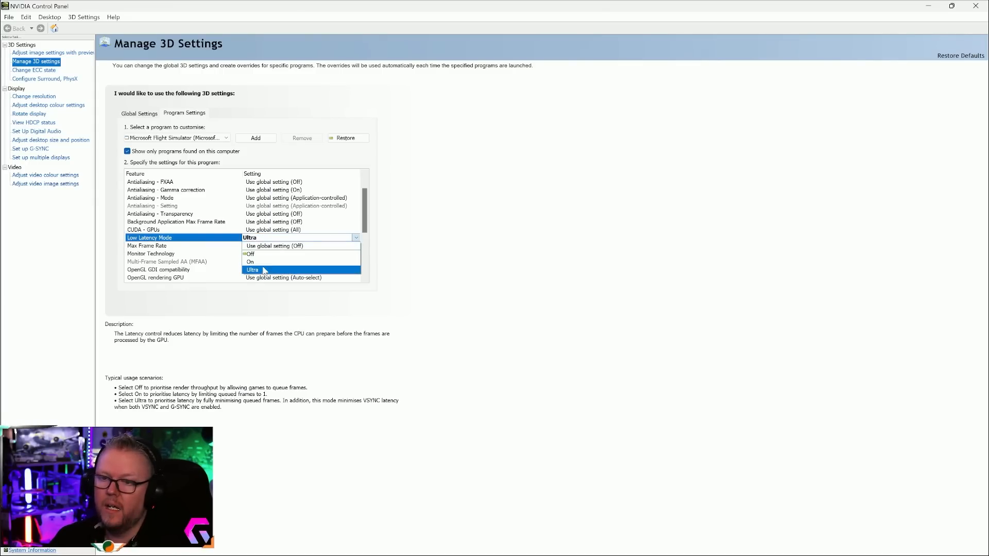
left_click(252, 269)
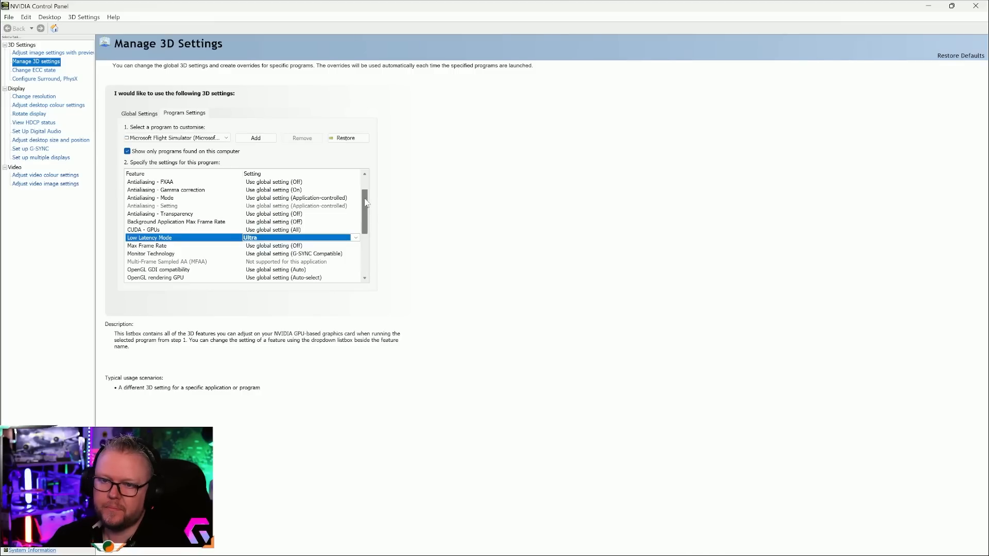
scroll("down", 3)
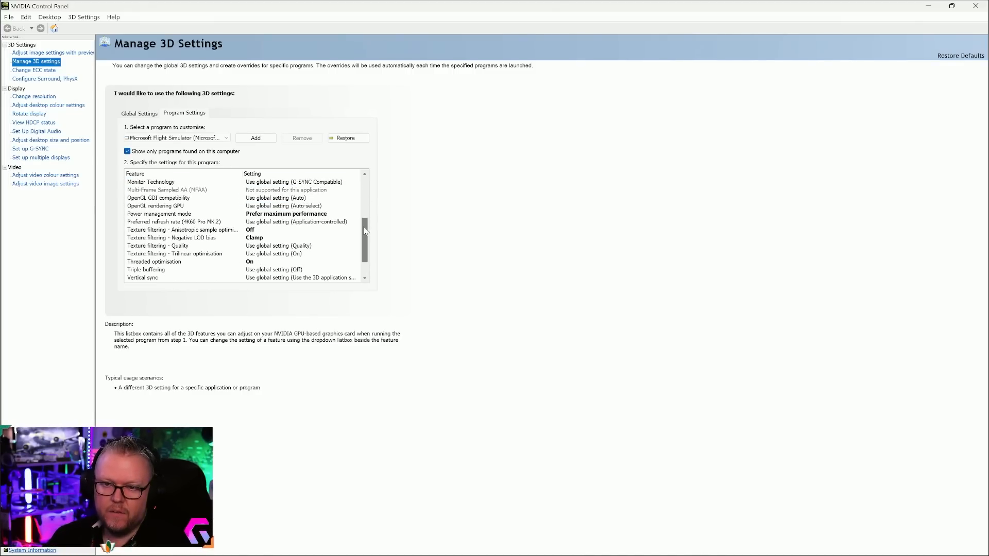
left_click(159, 214)
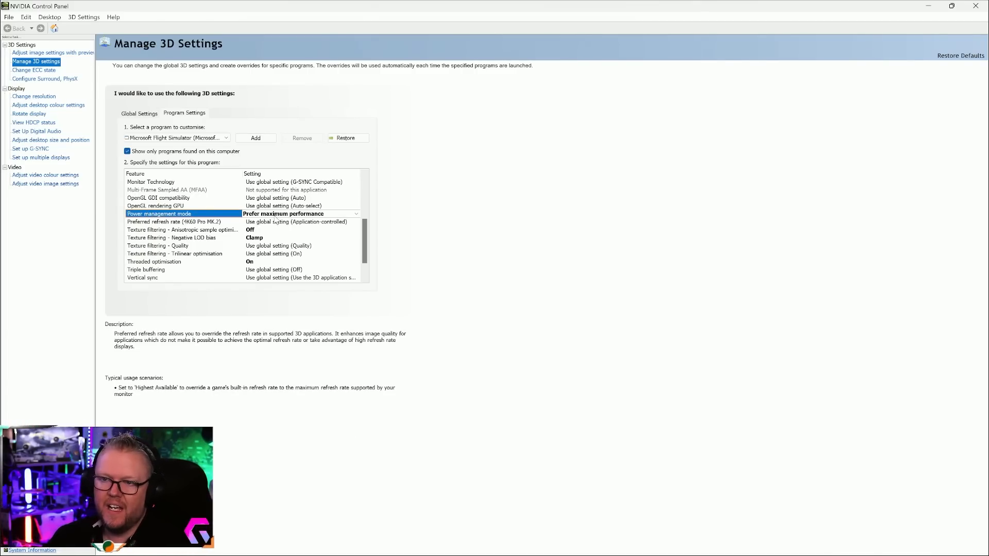
left_click(356, 213)
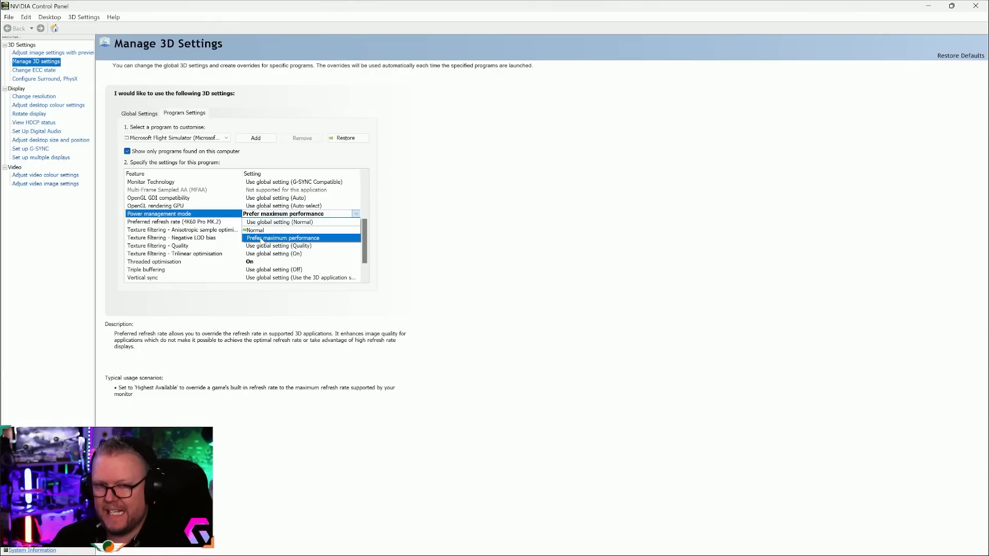
mouse_move(261, 231)
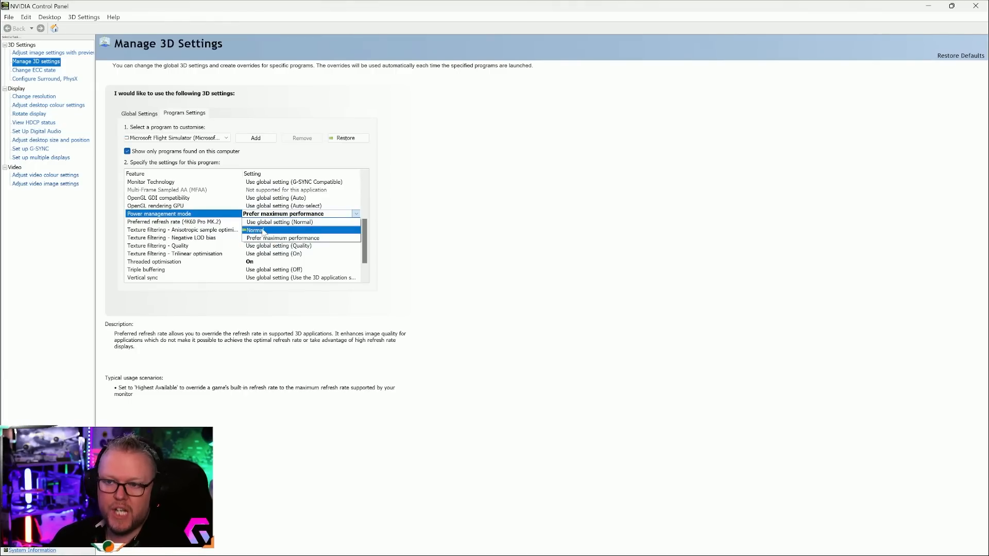
mouse_move(282, 237)
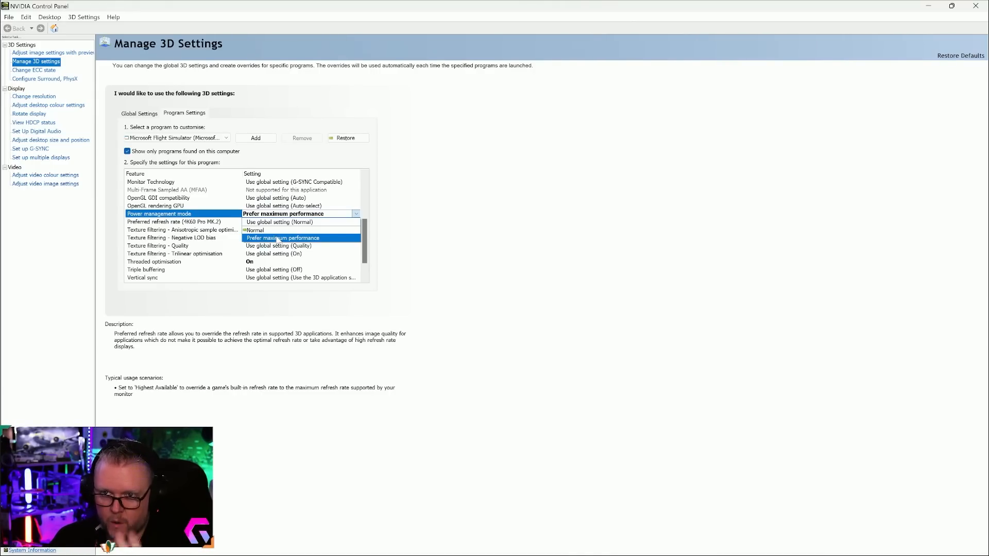
mouse_move(279, 222)
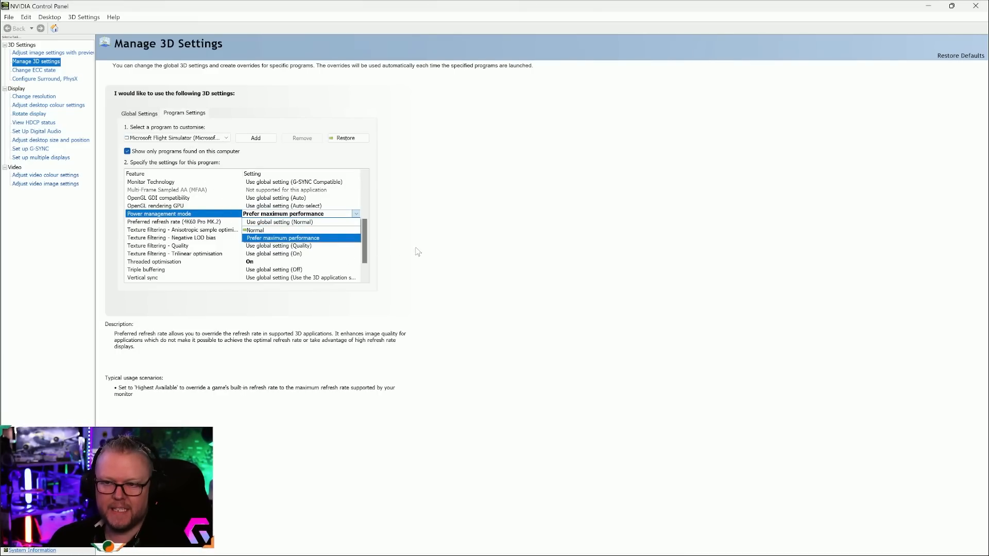
left_click(282, 238)
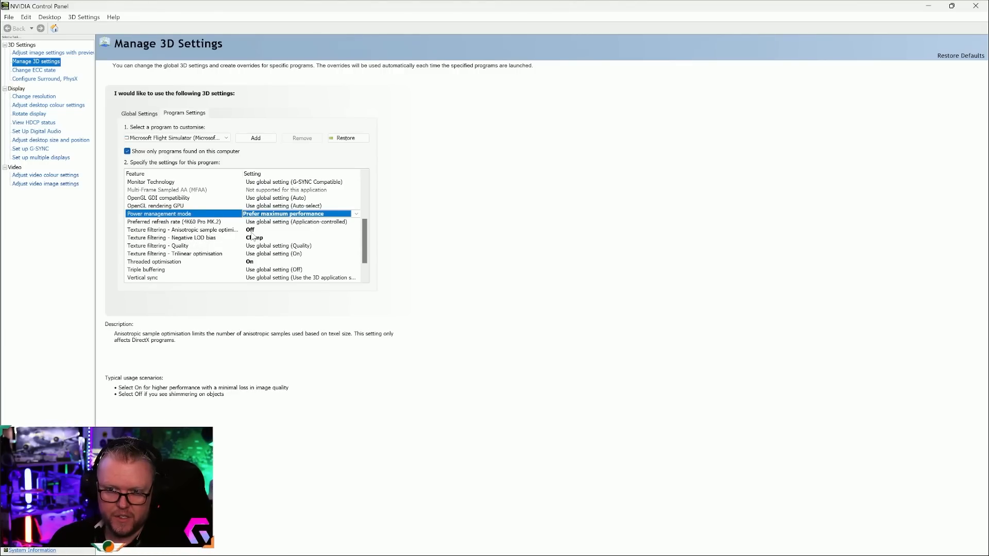
left_click(170, 237)
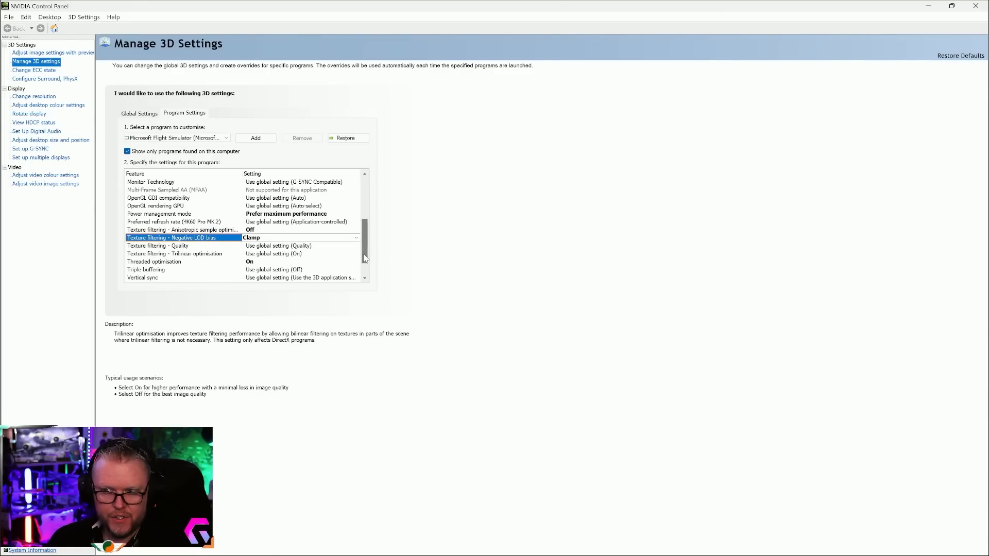
scroll("down", 3)
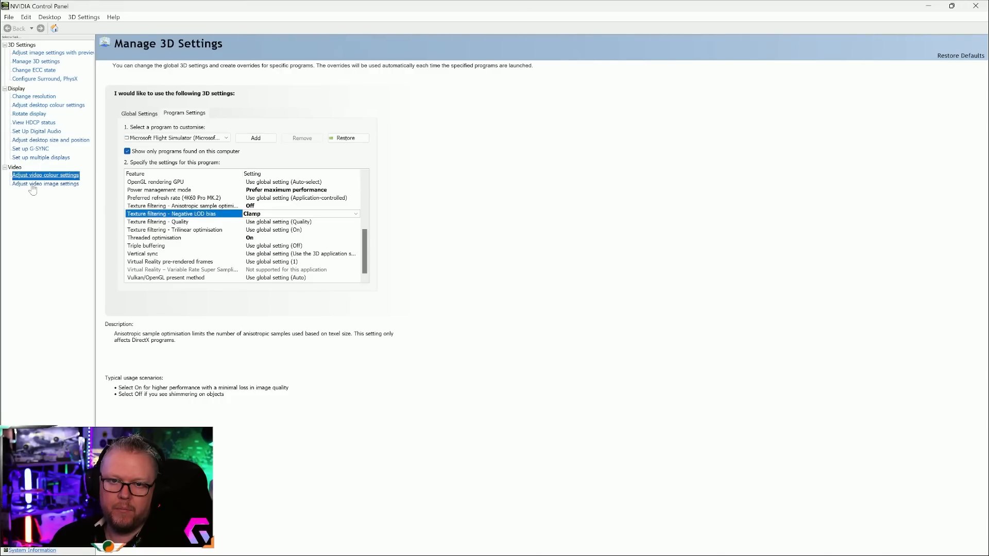
- With NVIDIA colour settings, review the colour sliders and keep dynamic range at Full (0-255)
left_click(45, 175)
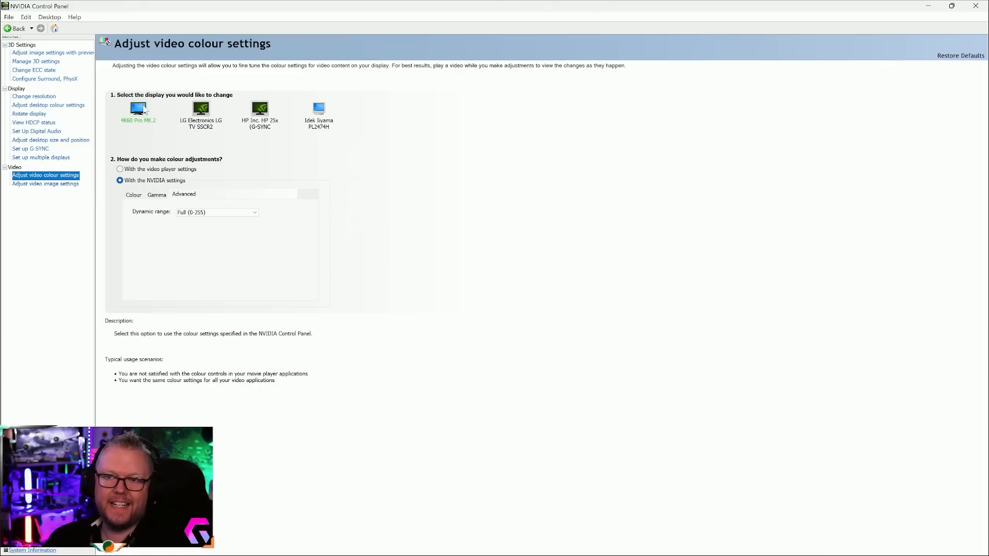
mouse_move(163, 144)
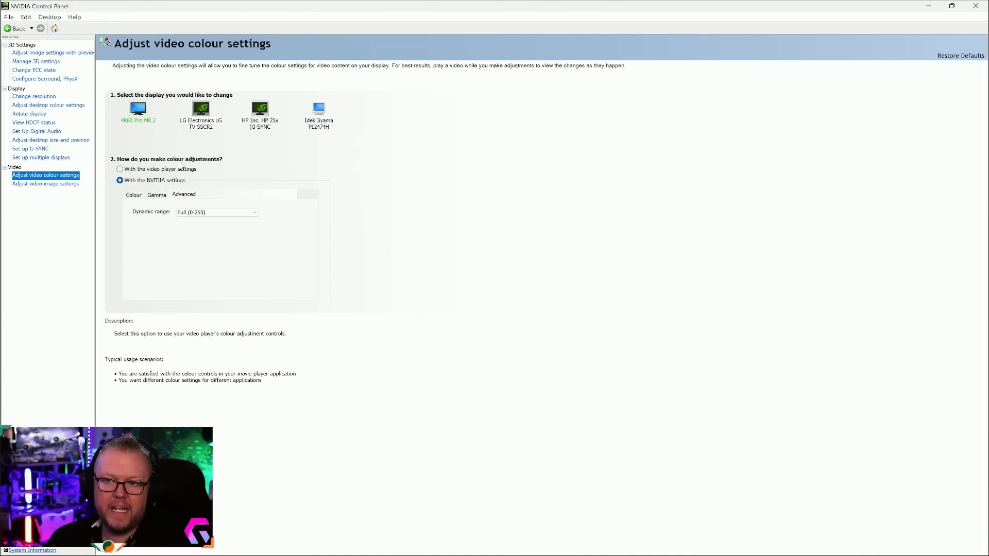
left_click(118, 179)
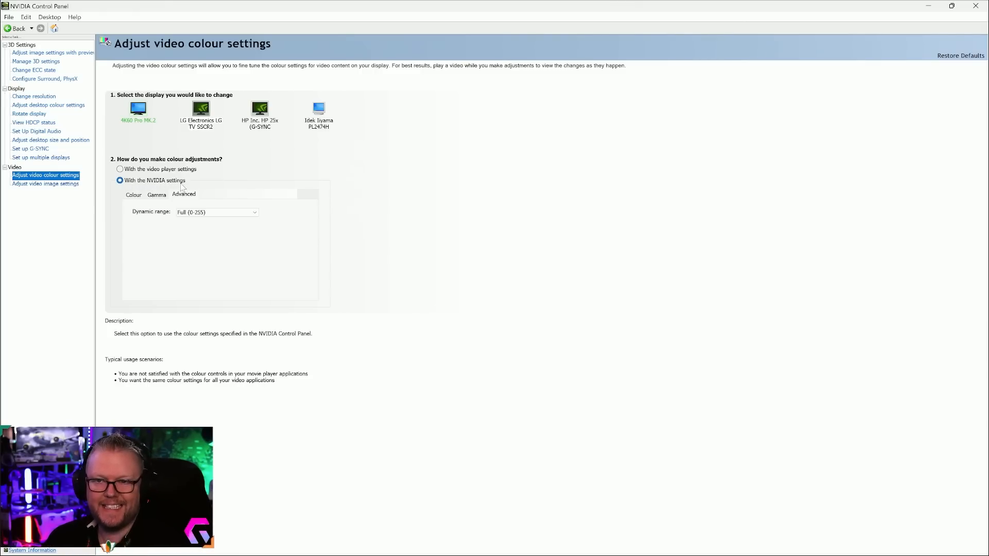
left_click(133, 194)
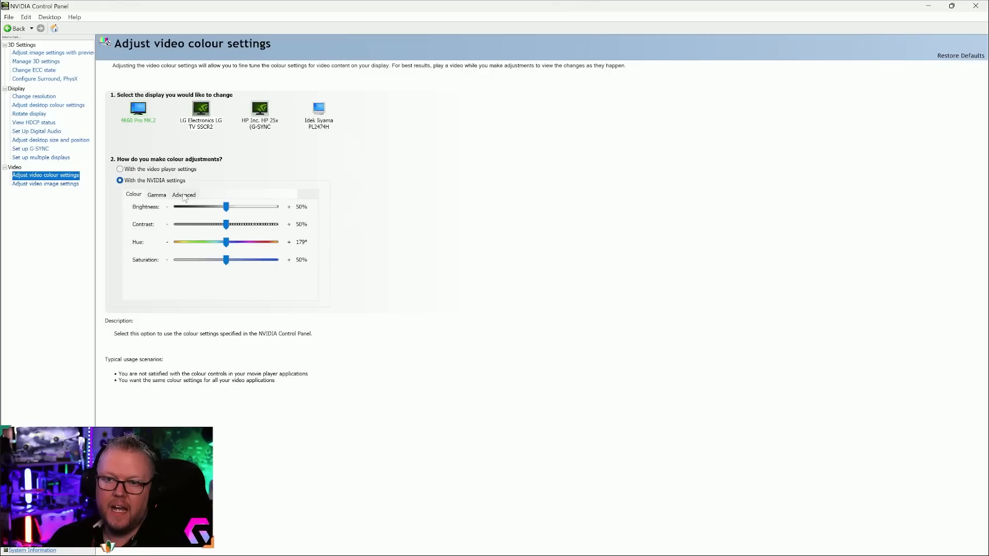
left_click(184, 194)
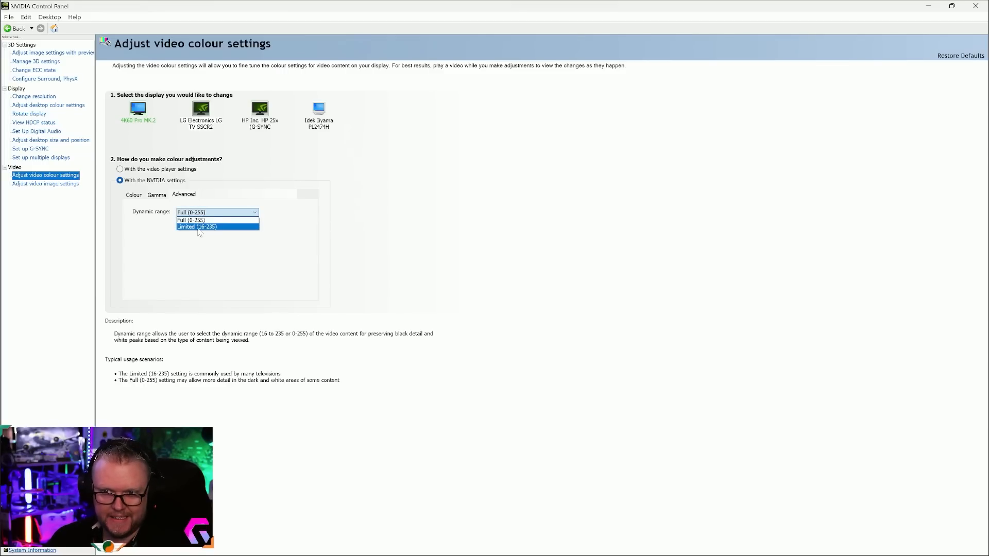
left_click(200, 220)
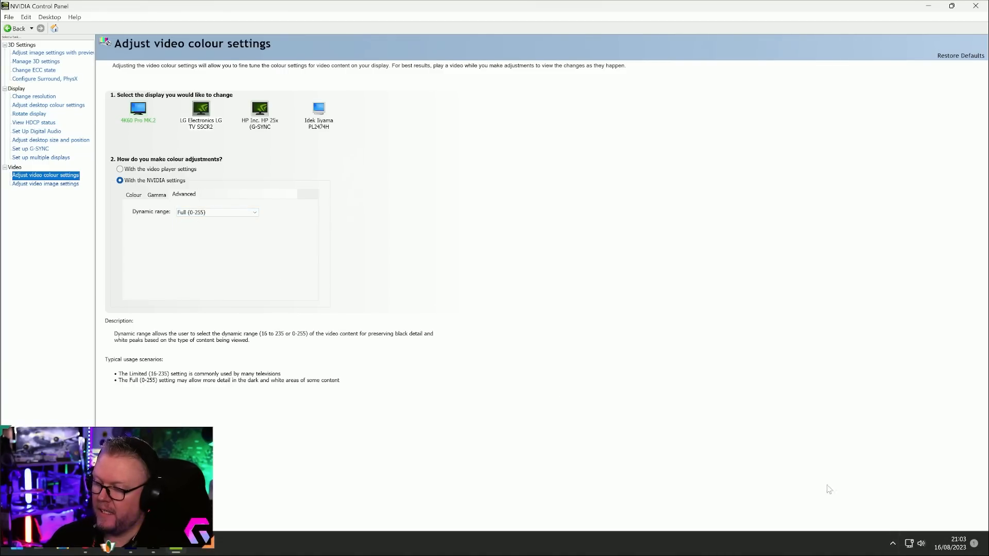
mouse_move(727, 453)
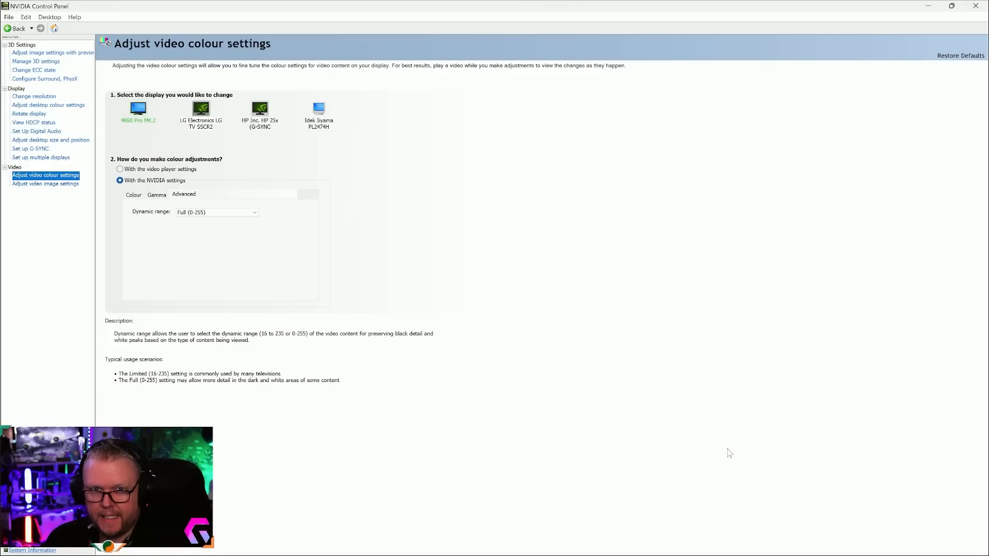
mouse_move(725, 428)
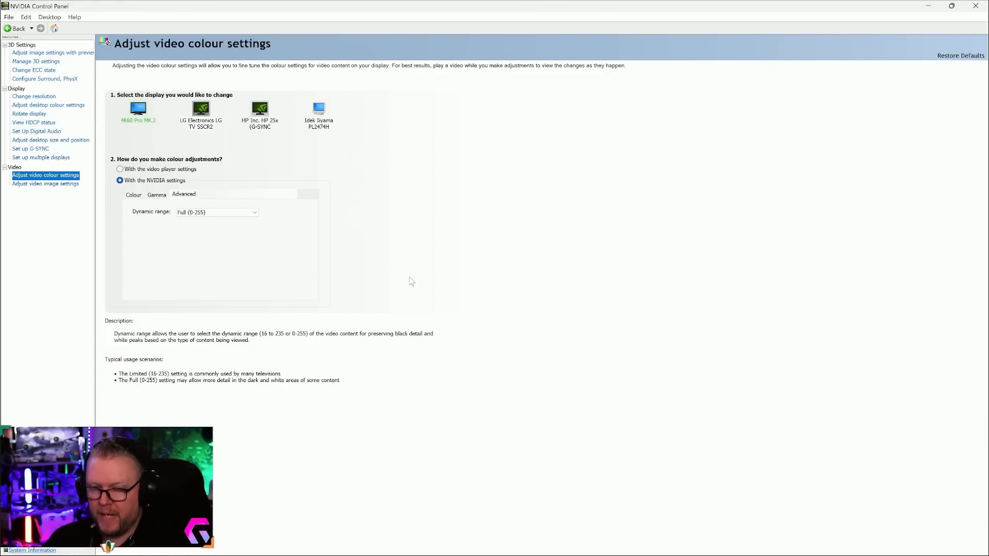
mouse_move(528, 190)
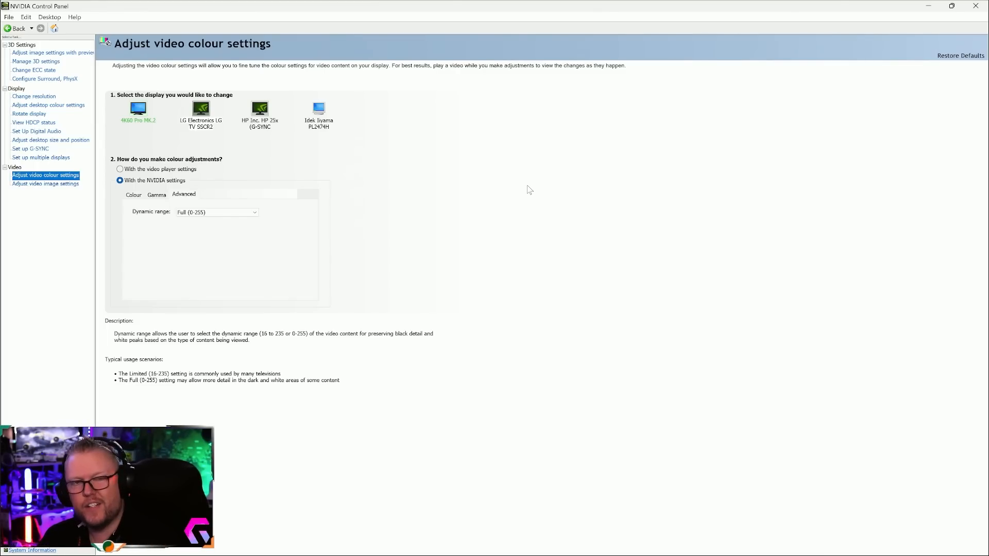
mouse_move(682, 185)
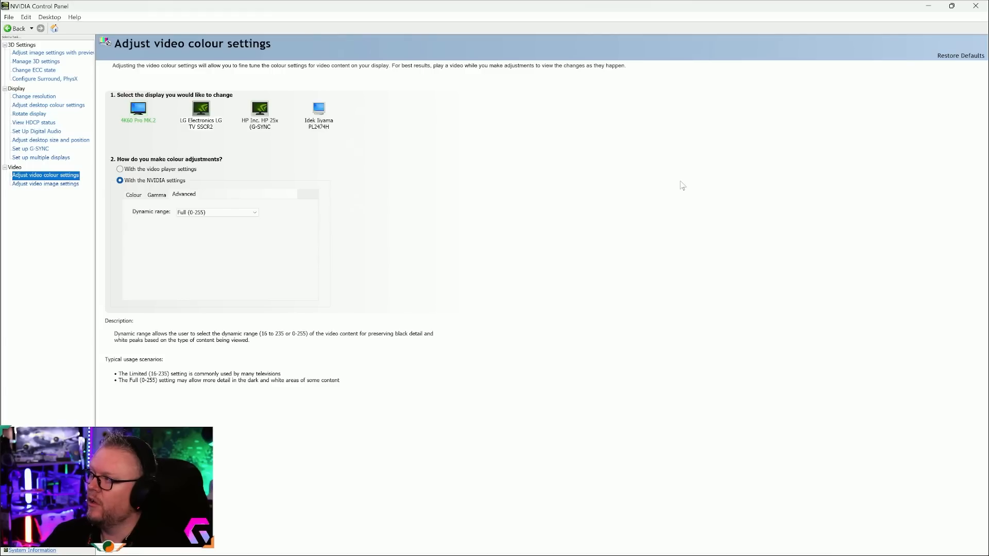
mouse_move(647, 177)
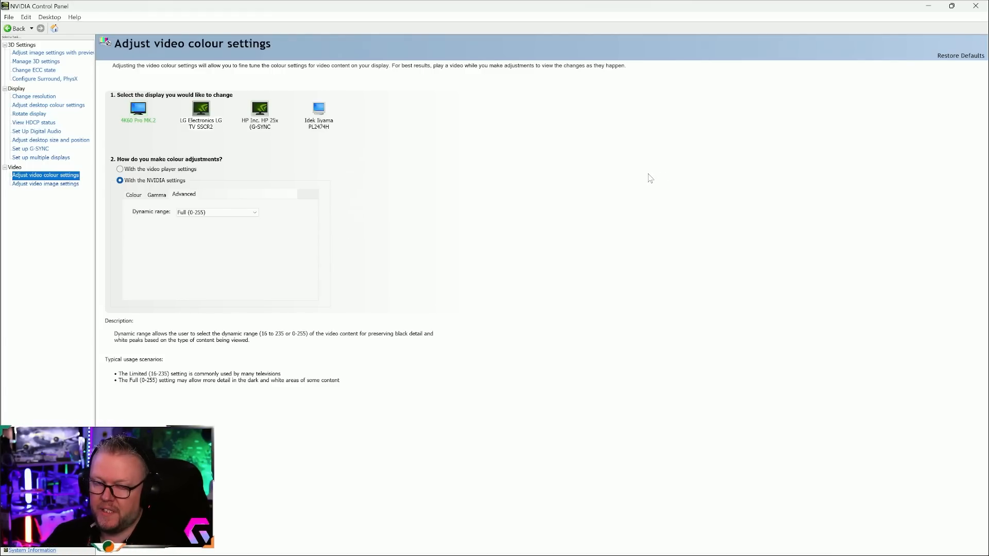
mouse_move(496, 192)
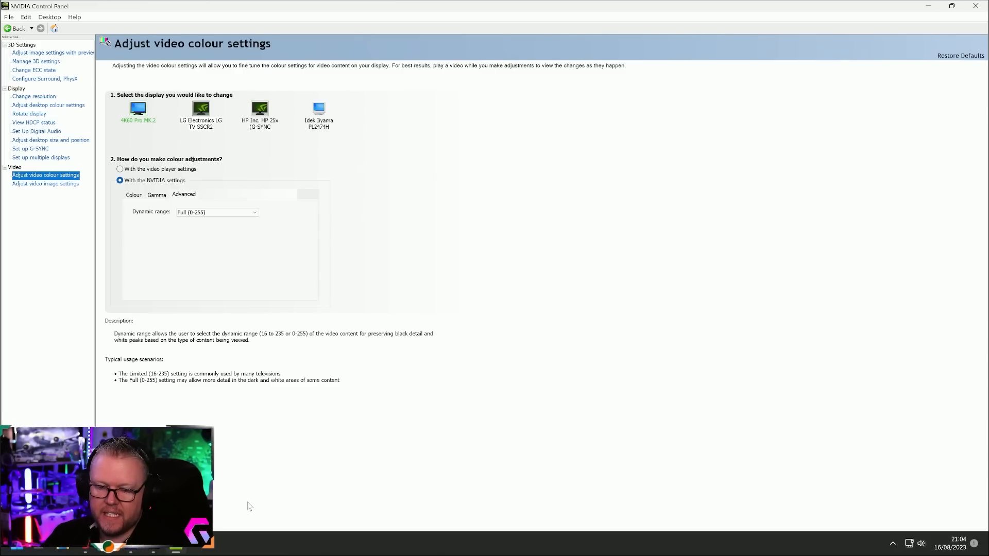
mouse_move(282, 371)
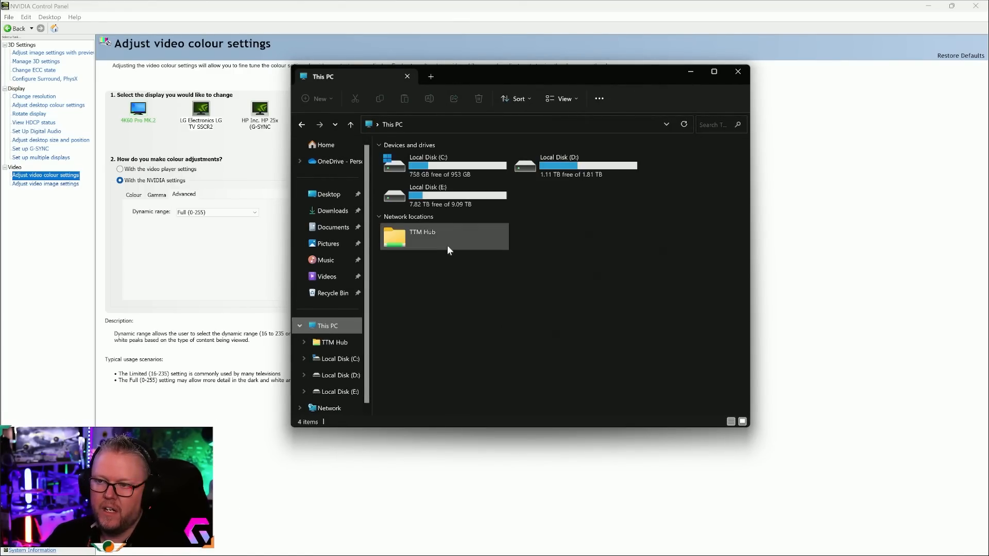
- Navigate from Local Disk C: through the user folder and AppData Local into NVIDIA
double_click(428, 163)
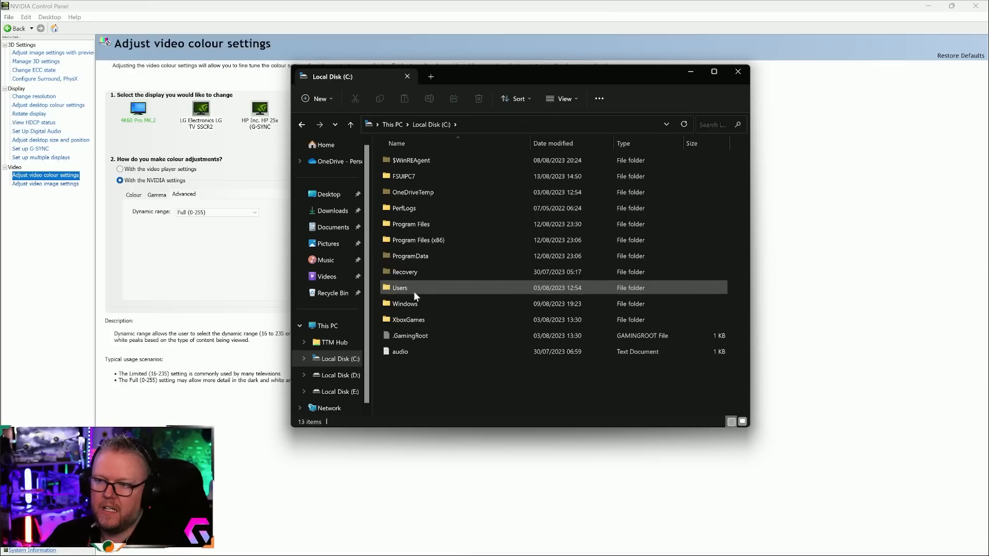
double_click(399, 288)
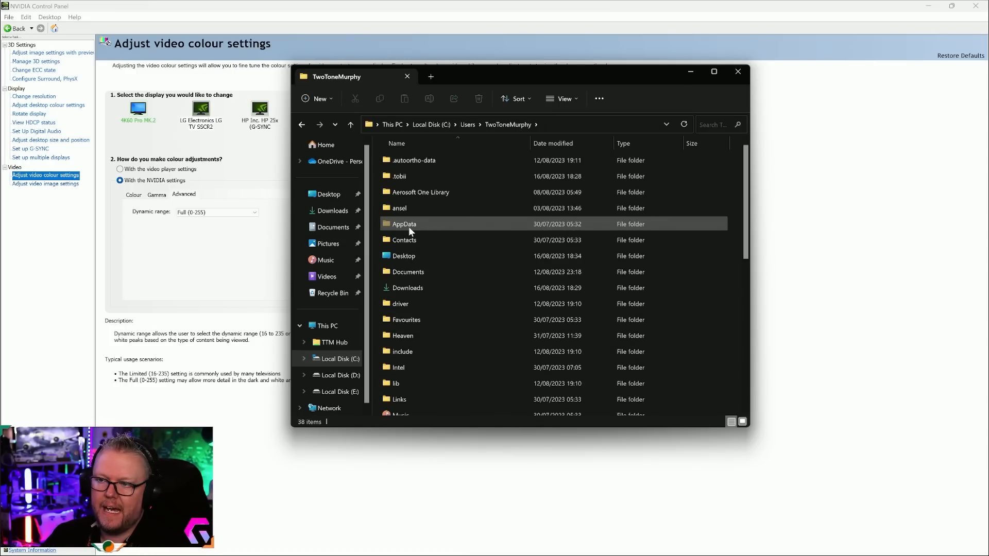
double_click(406, 224)
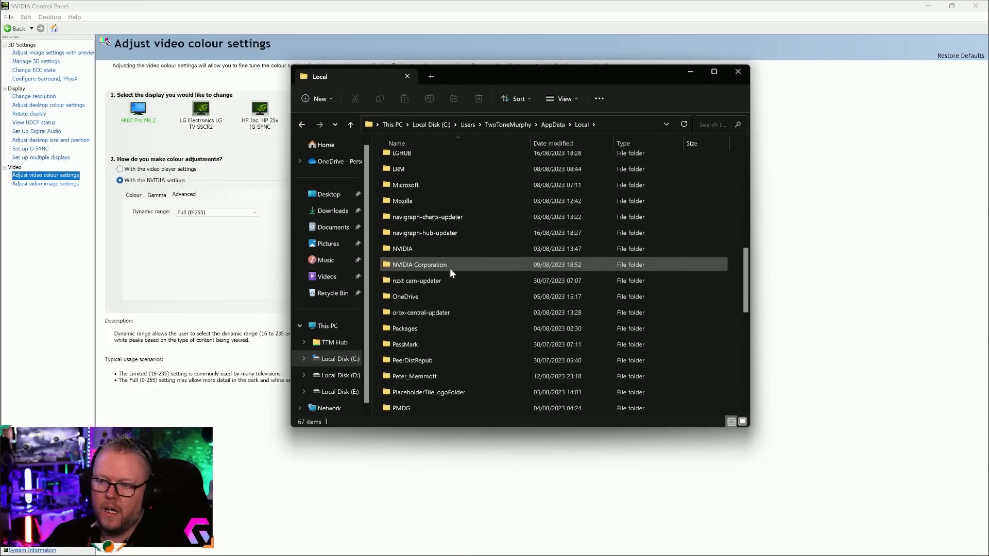
double_click(414, 248)
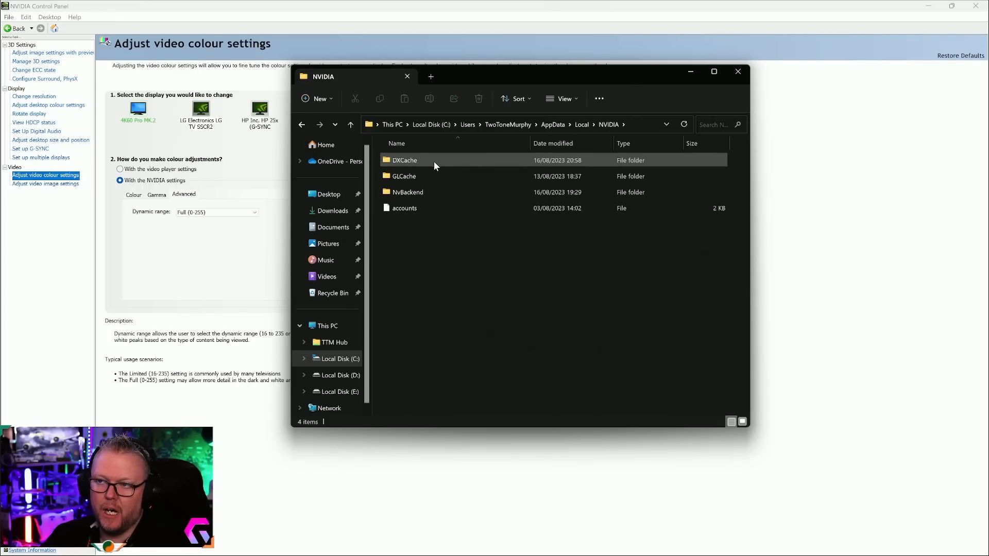
- Revisit the DXCache folder, then go back and open GLCache
double_click(405, 159)
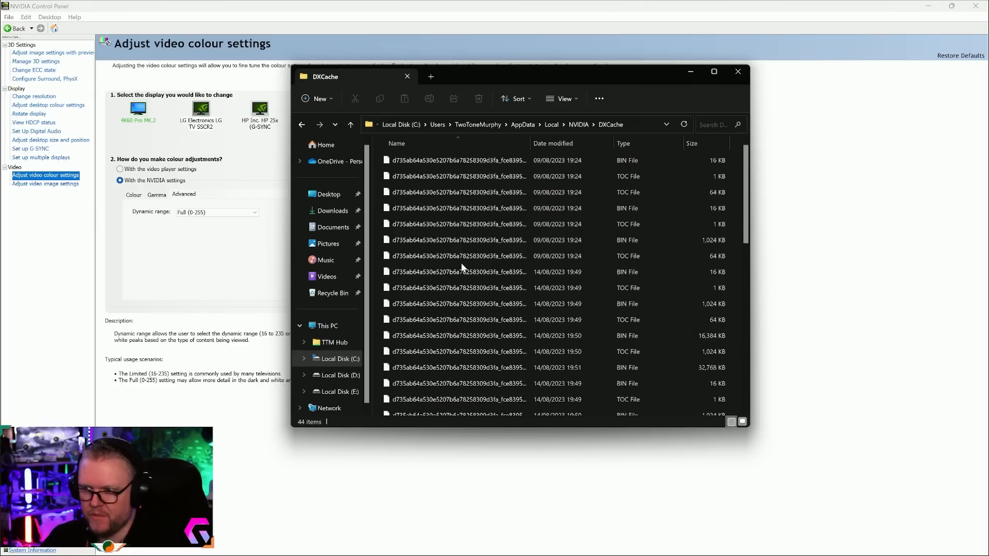
left_click(579, 123)
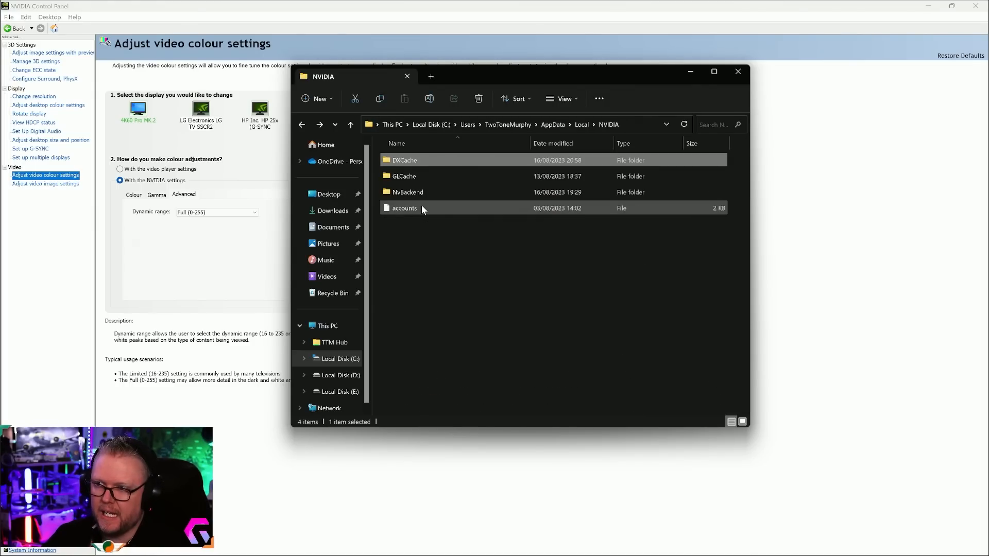
mouse_move(404, 179)
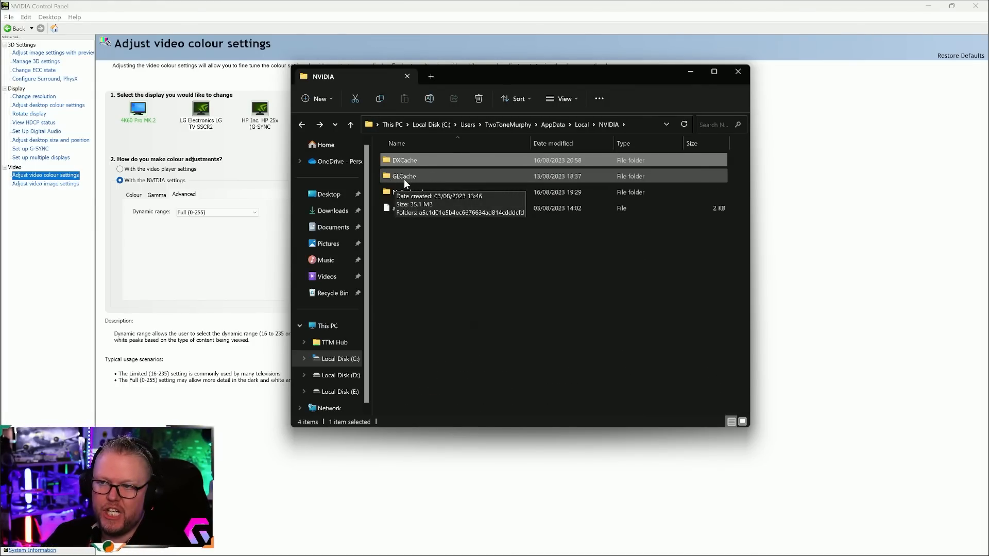
double_click(404, 175)
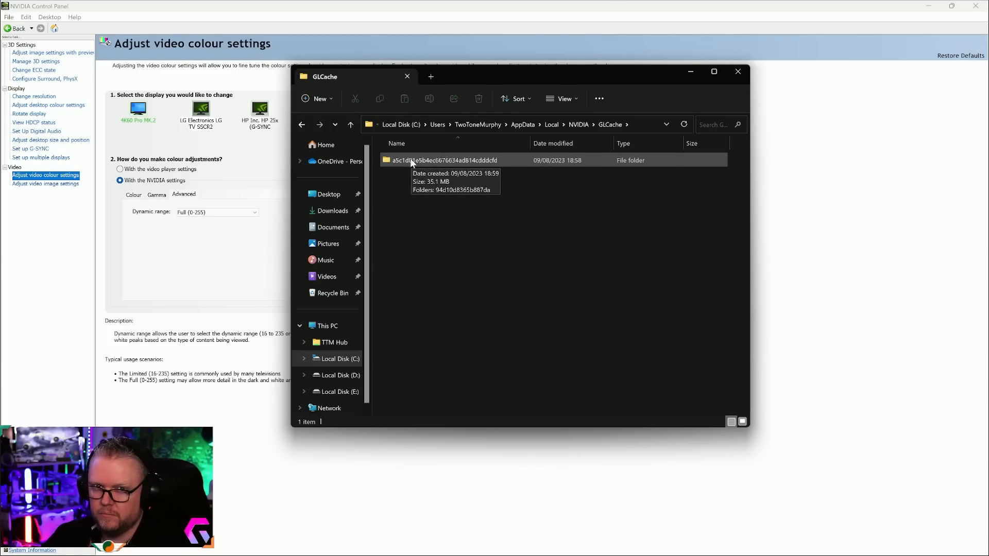
mouse_move(415, 163)
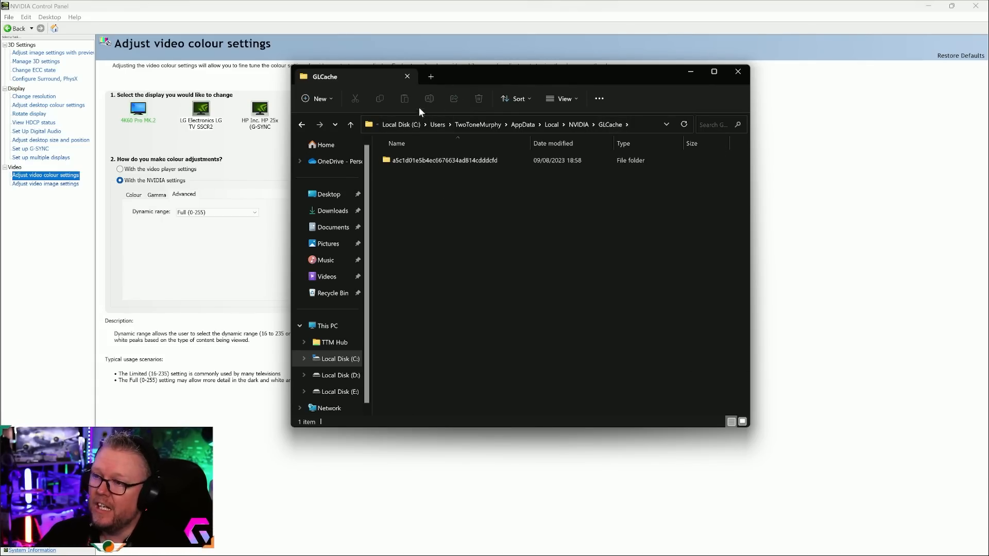
left_click(737, 72)
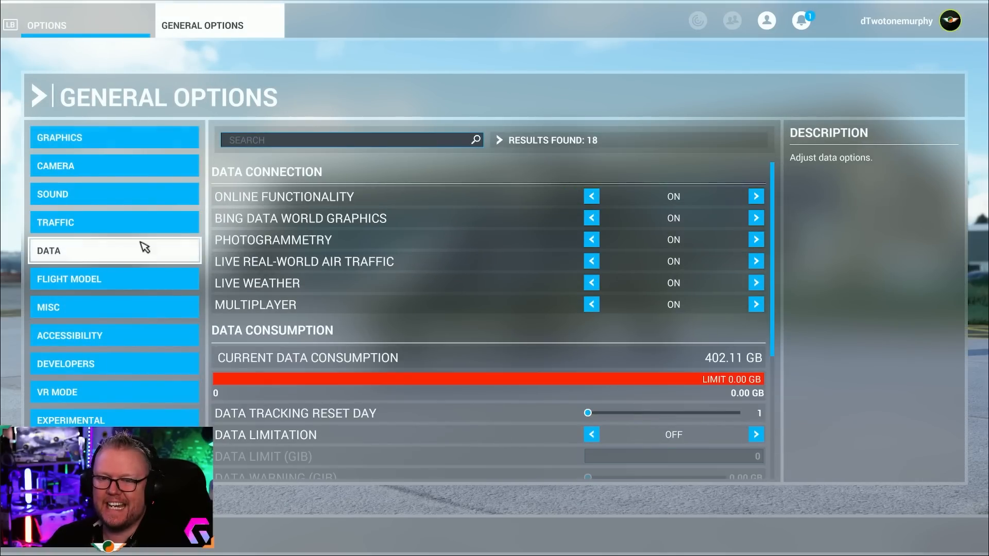
- Review the Rolling Cache settings showing Off, then switch to the PC Graphics options
scroll("down", 3)
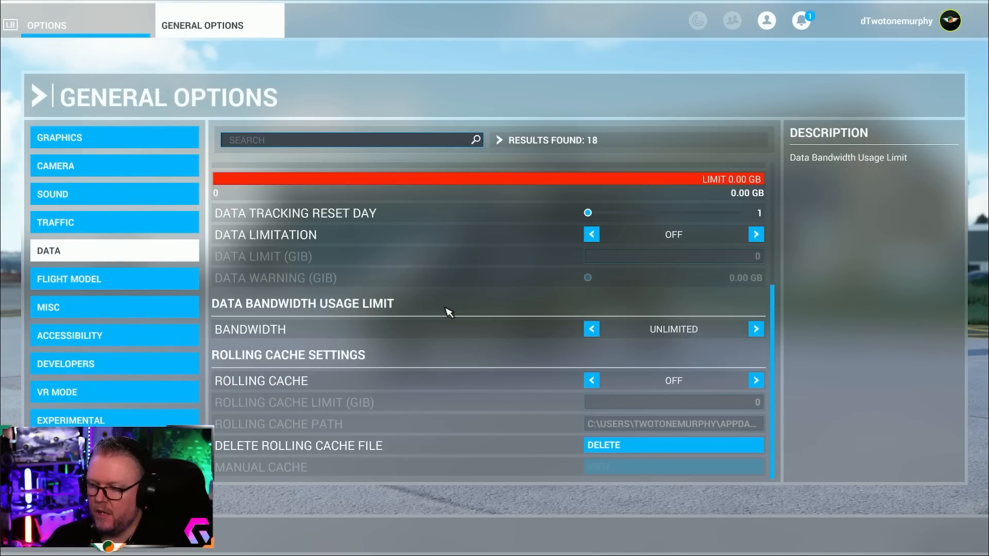
mouse_move(592, 384)
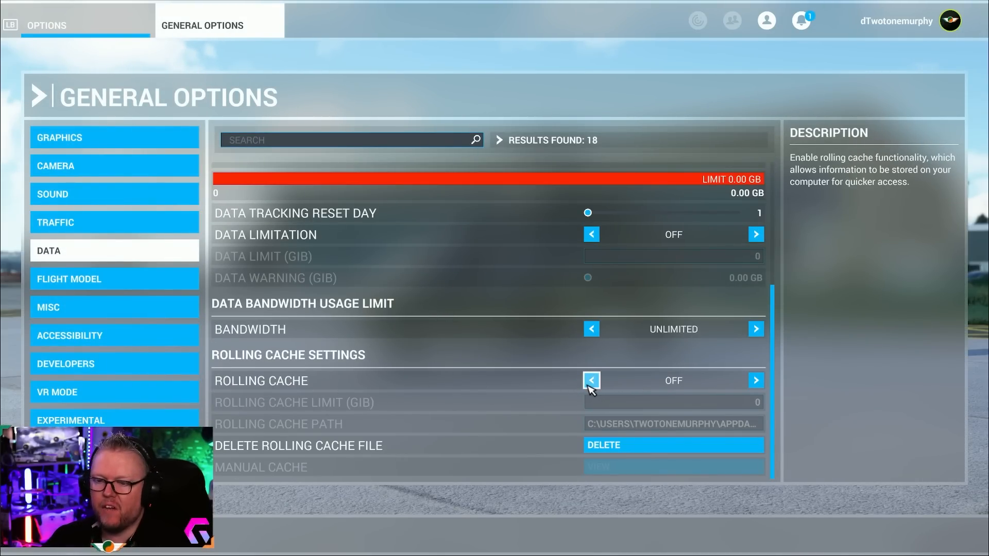
mouse_move(586, 404)
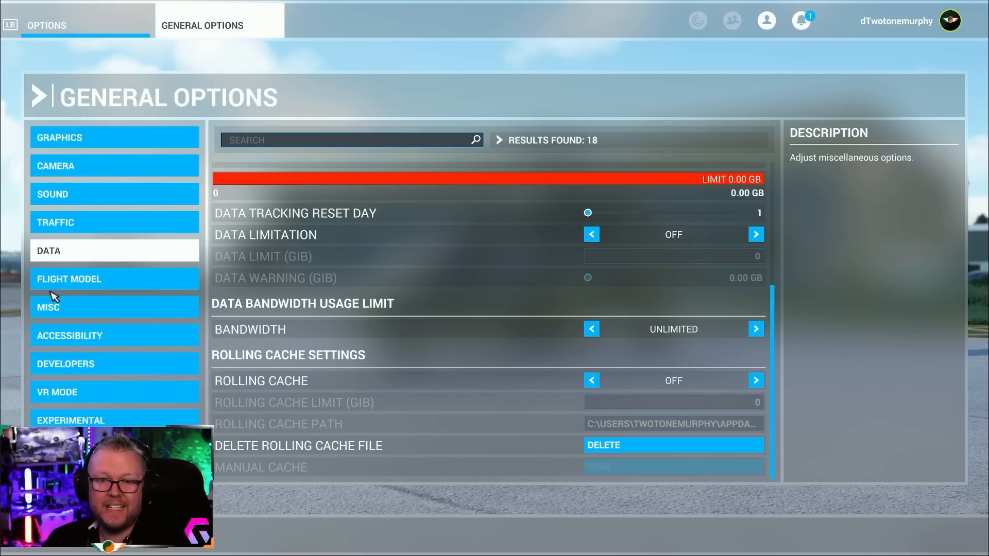
left_click(62, 137)
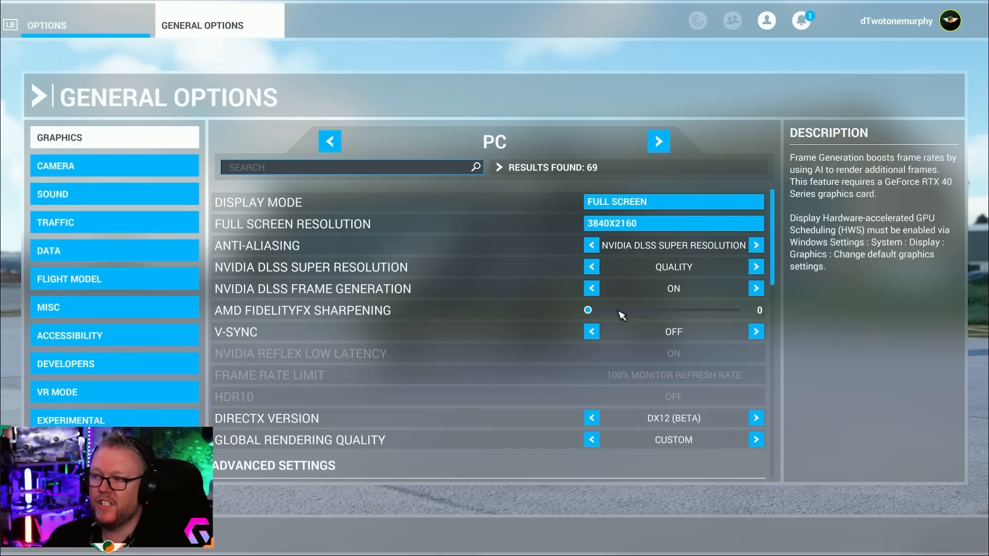